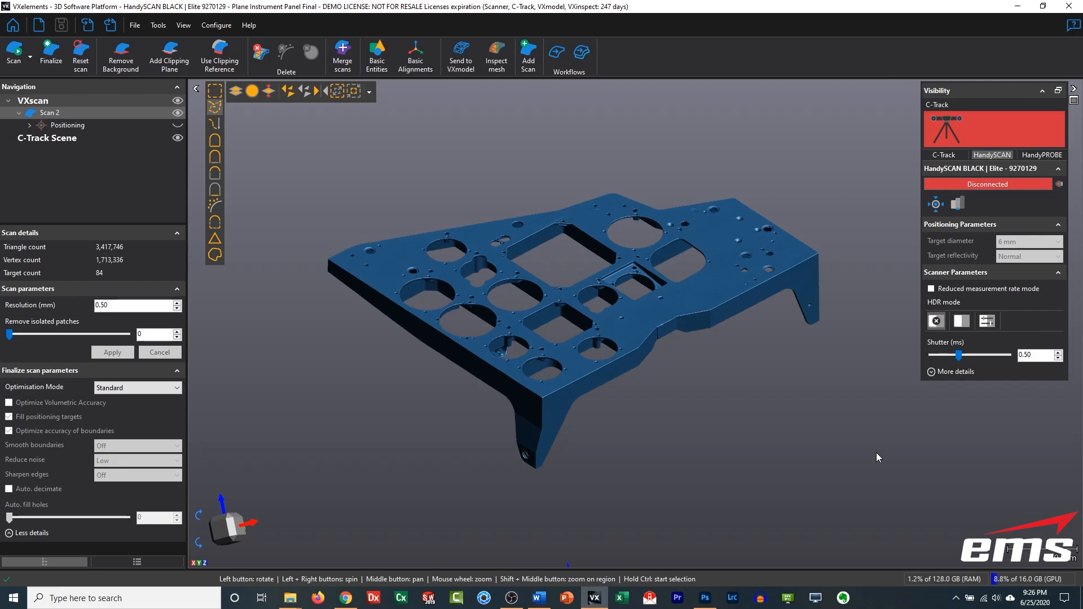
mouse_move(753, 439)
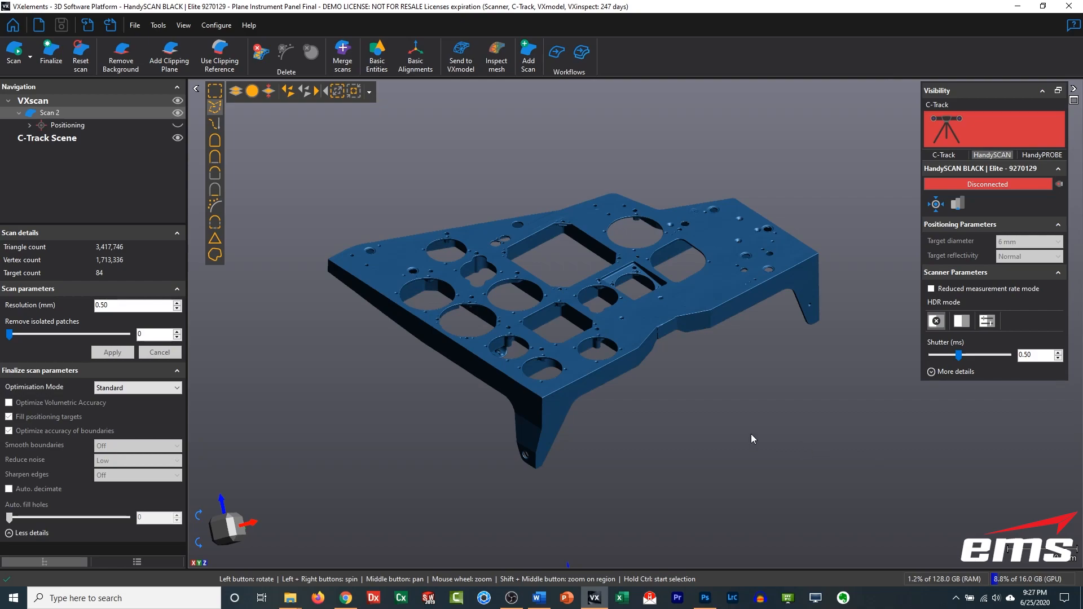
mouse_move(700, 427)
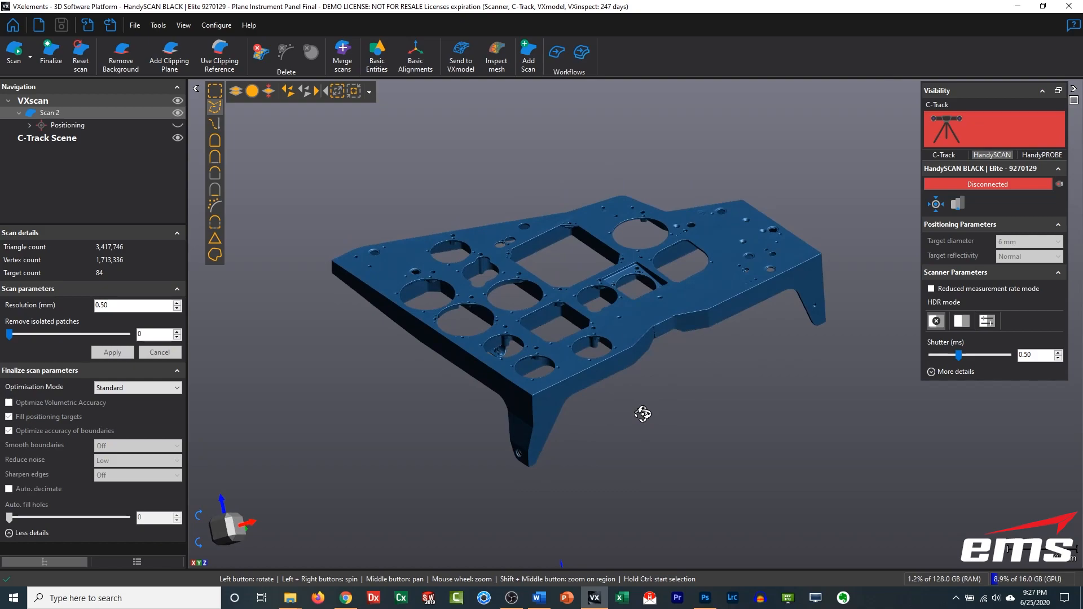
mouse_move(644, 419)
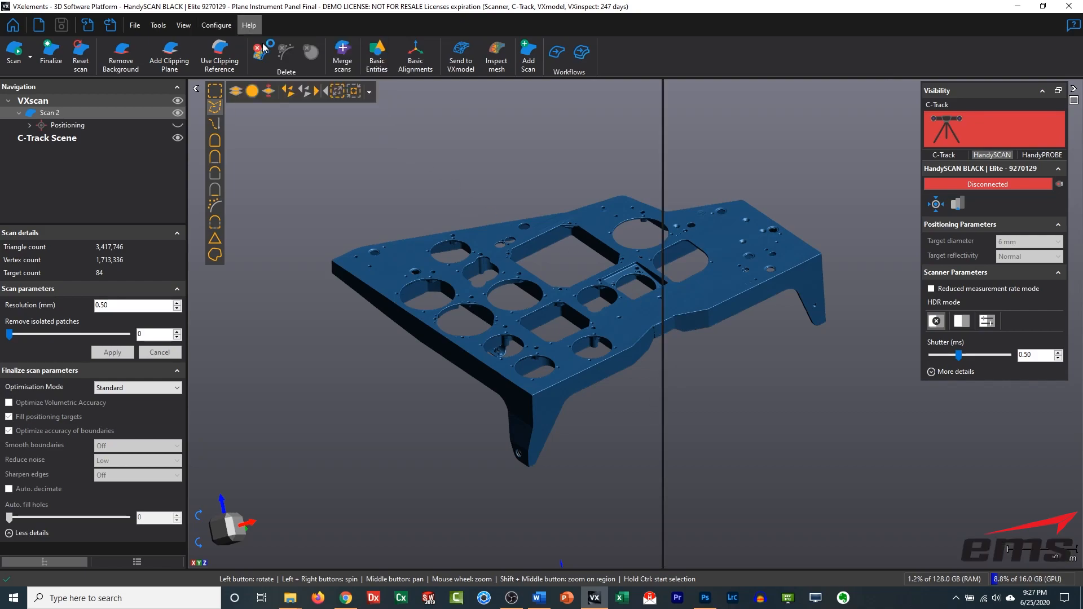
Step: Open the What's New release notes and scroll through them
click(249, 25)
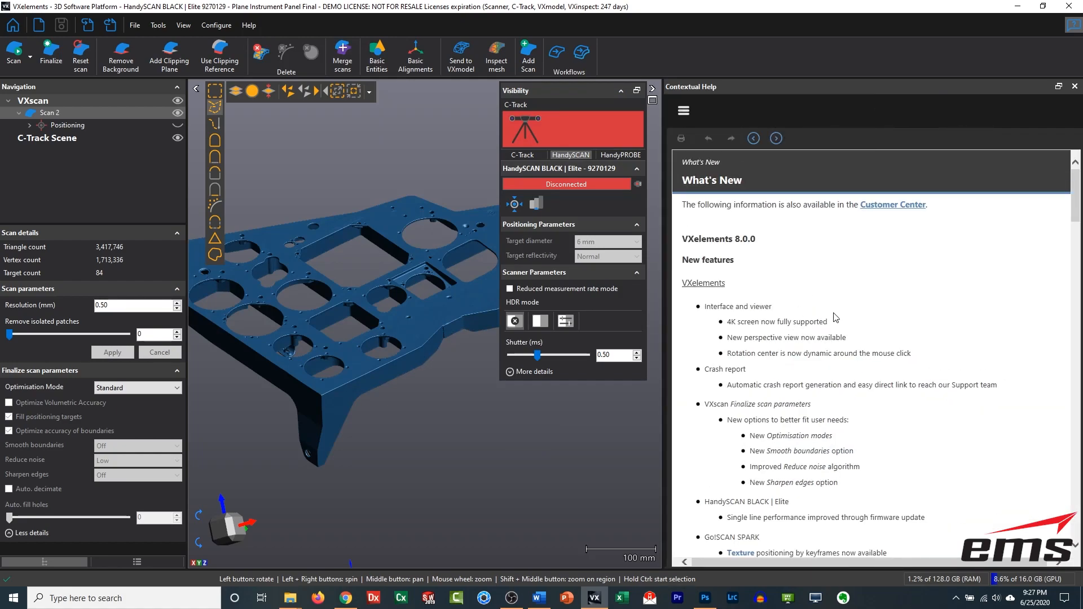
scroll(down, 3)
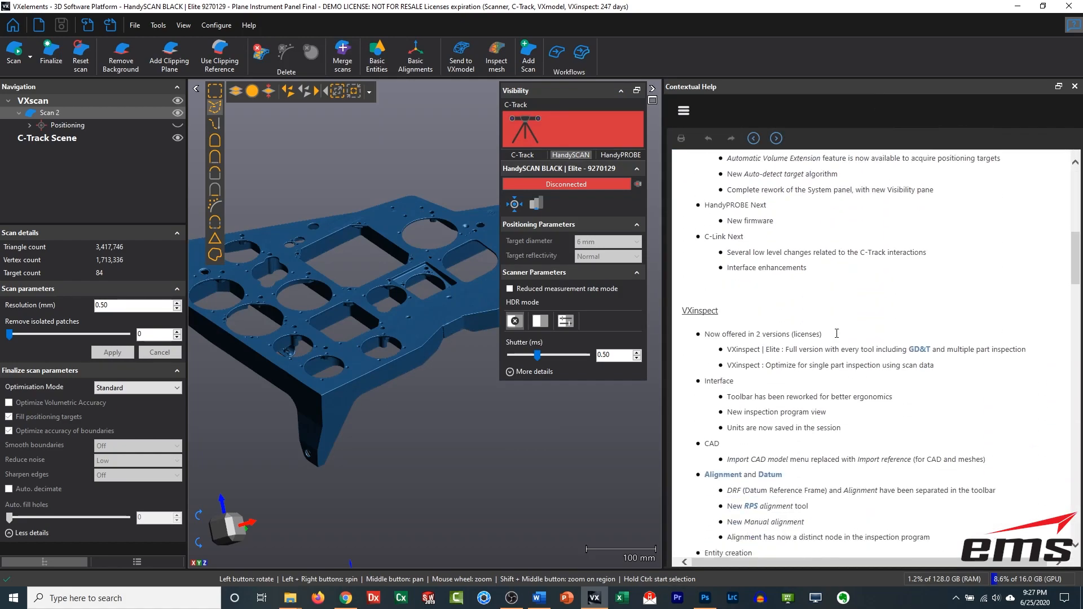
scroll(down, 3)
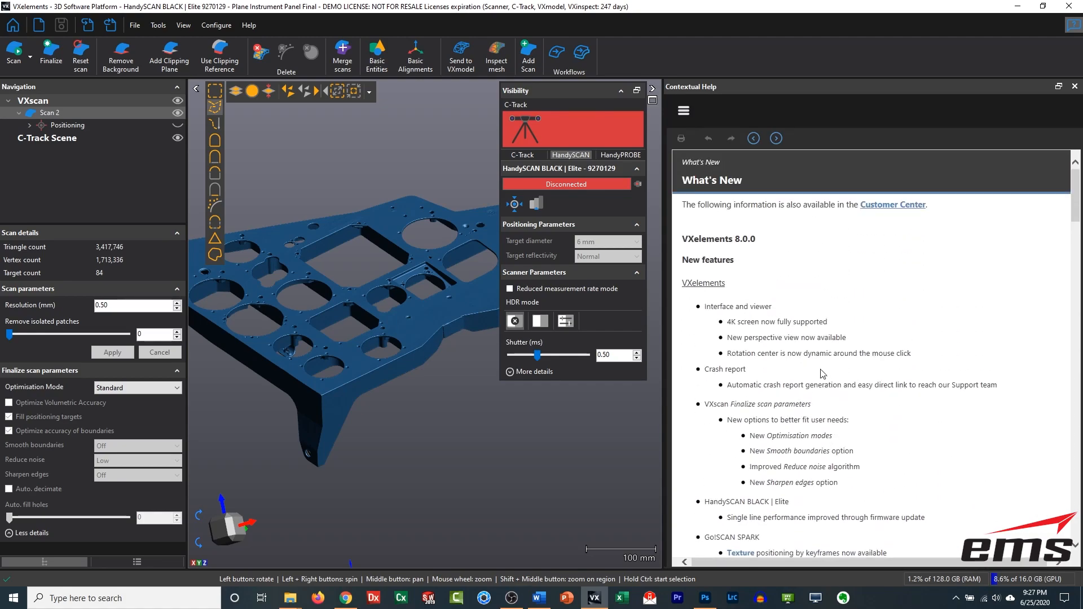
scroll(down, 3)
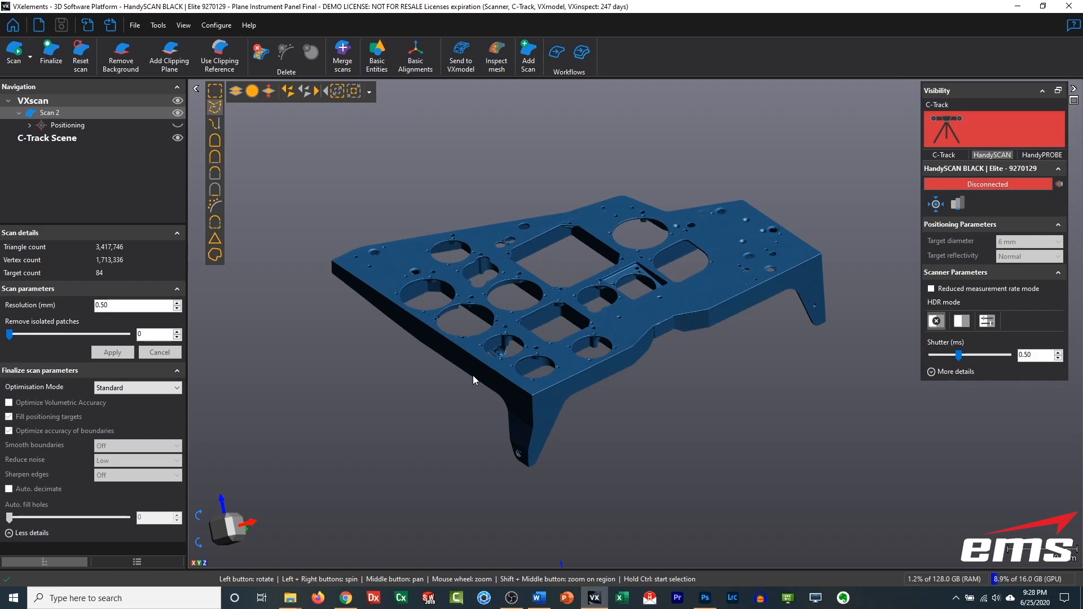
mouse_move(206, 470)
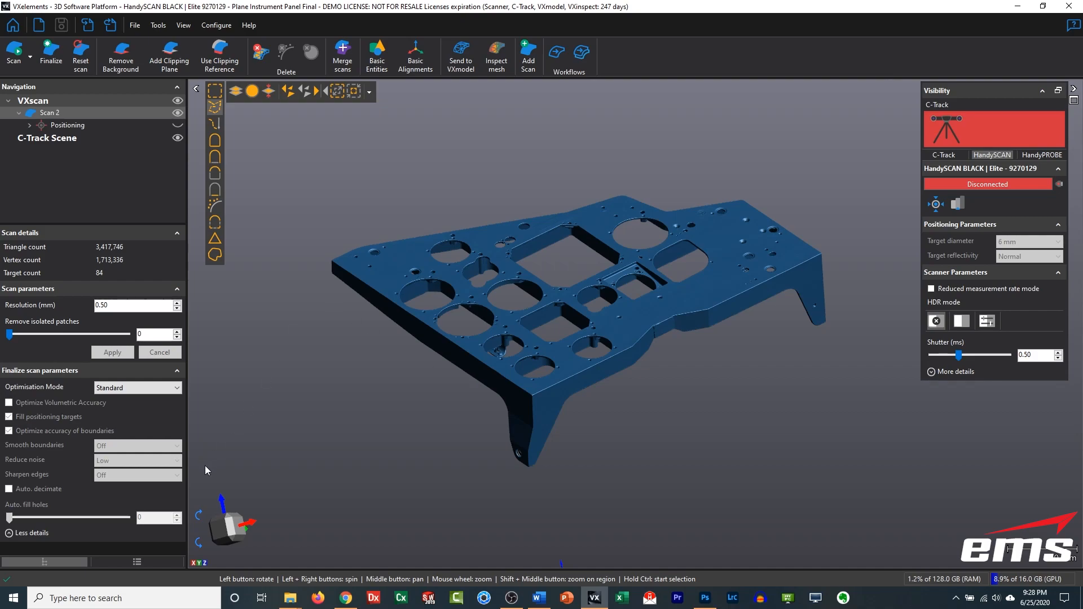
Step: Show the General Display settings and enable 'Use perspective for camera projections'
click(135, 562)
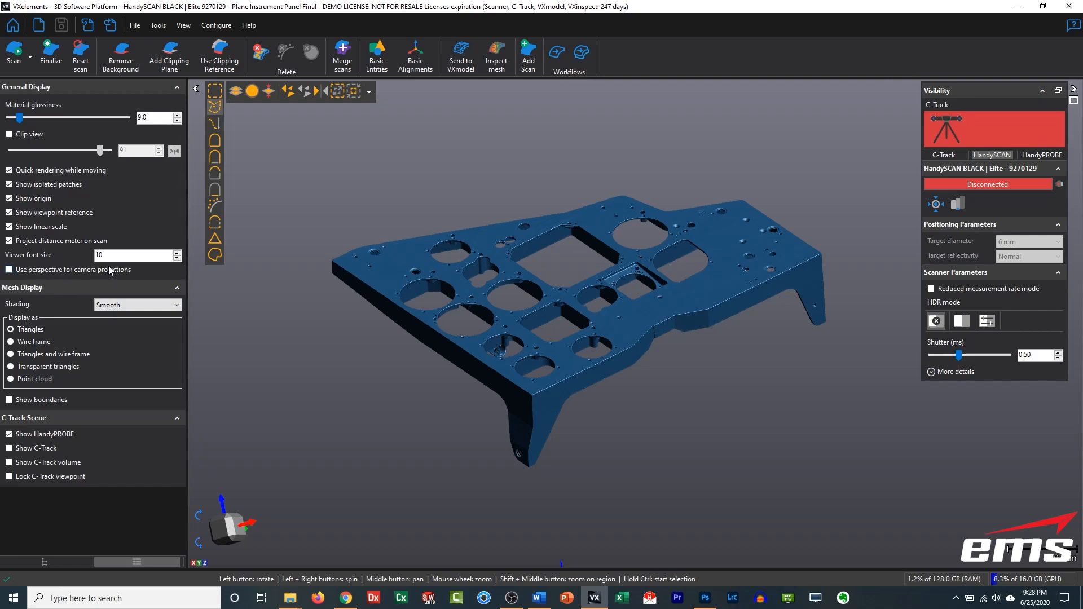
mouse_move(92, 279)
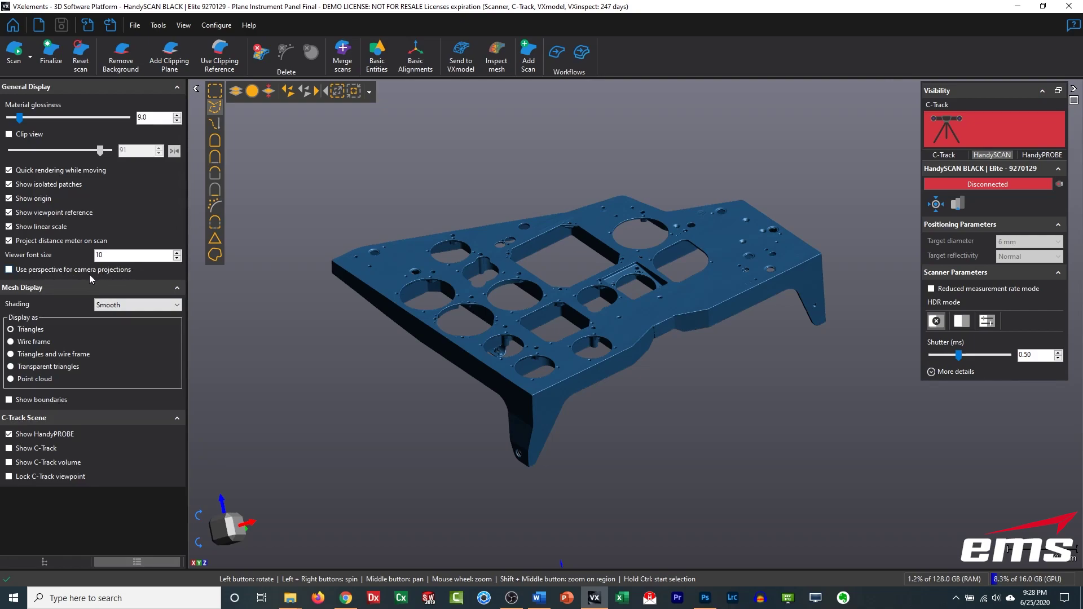
click(9, 270)
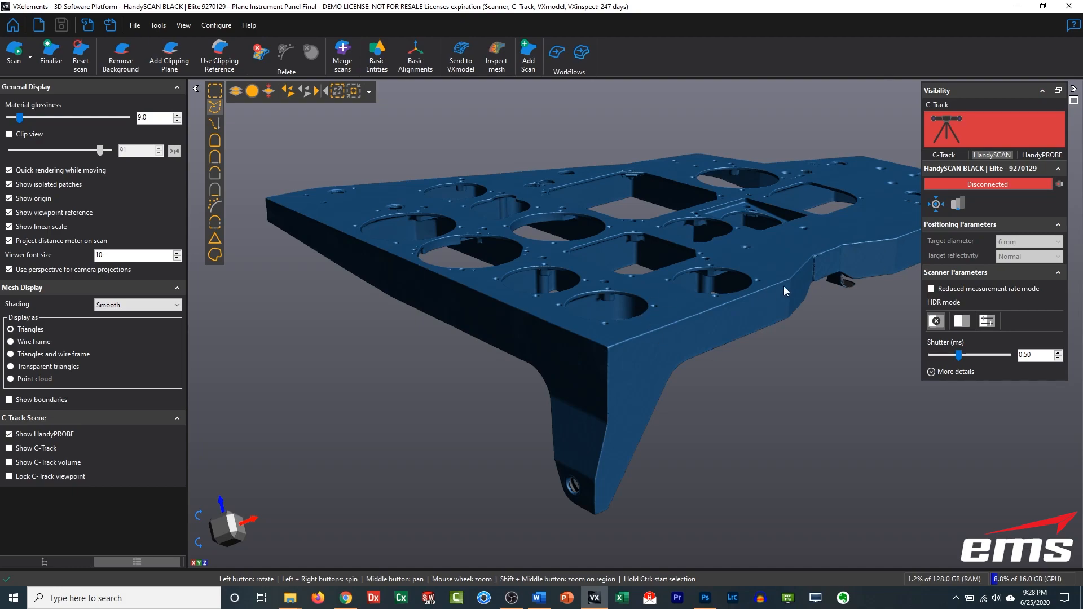
mouse_move(584, 320)
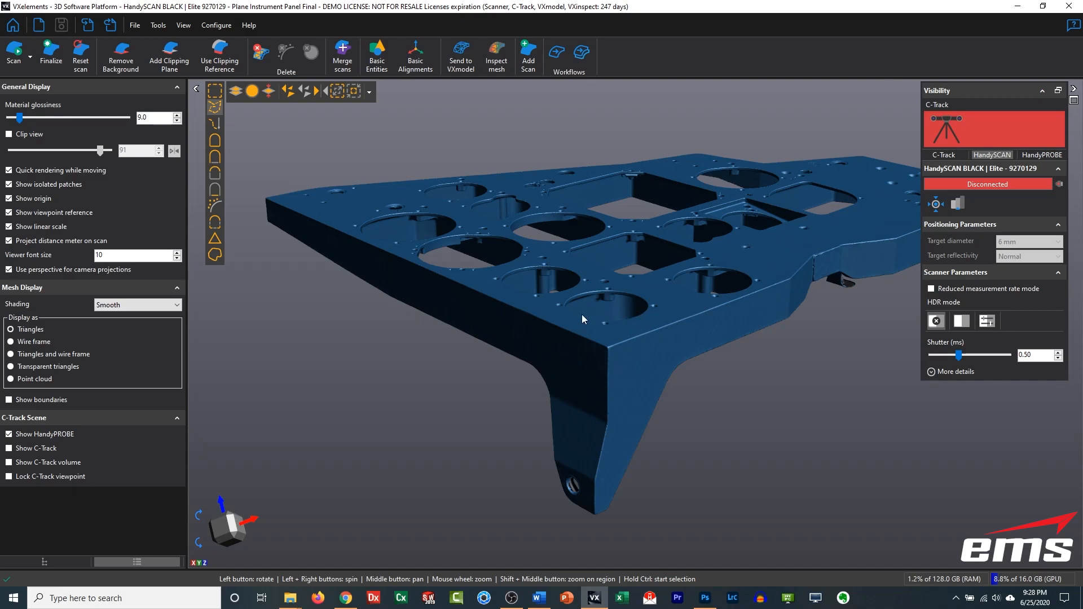
mouse_move(581, 374)
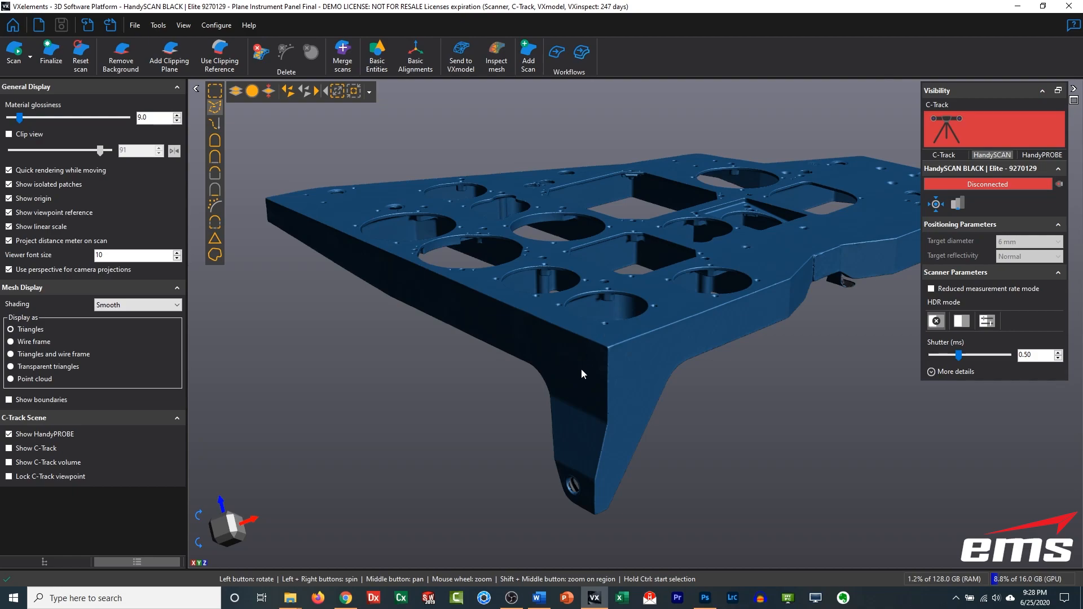
mouse_move(295, 305)
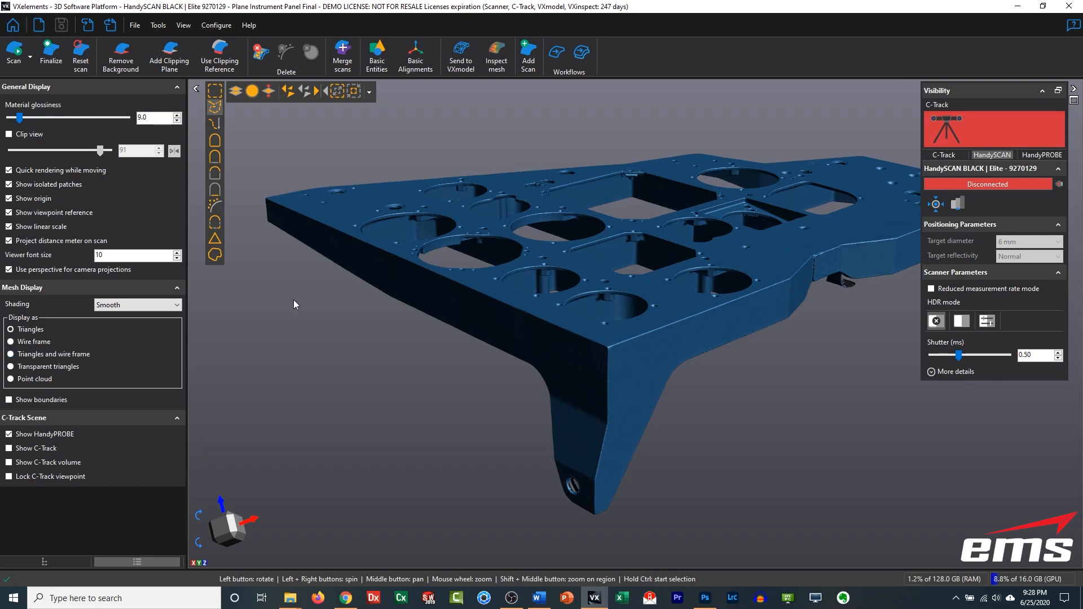
click(10, 269)
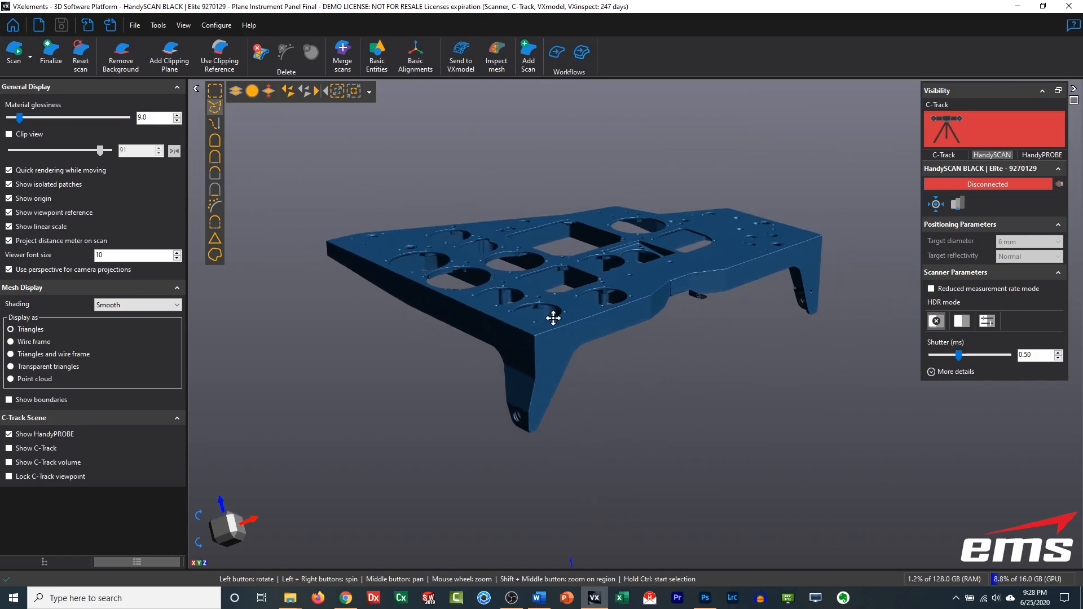
drag(553, 318, 548, 310)
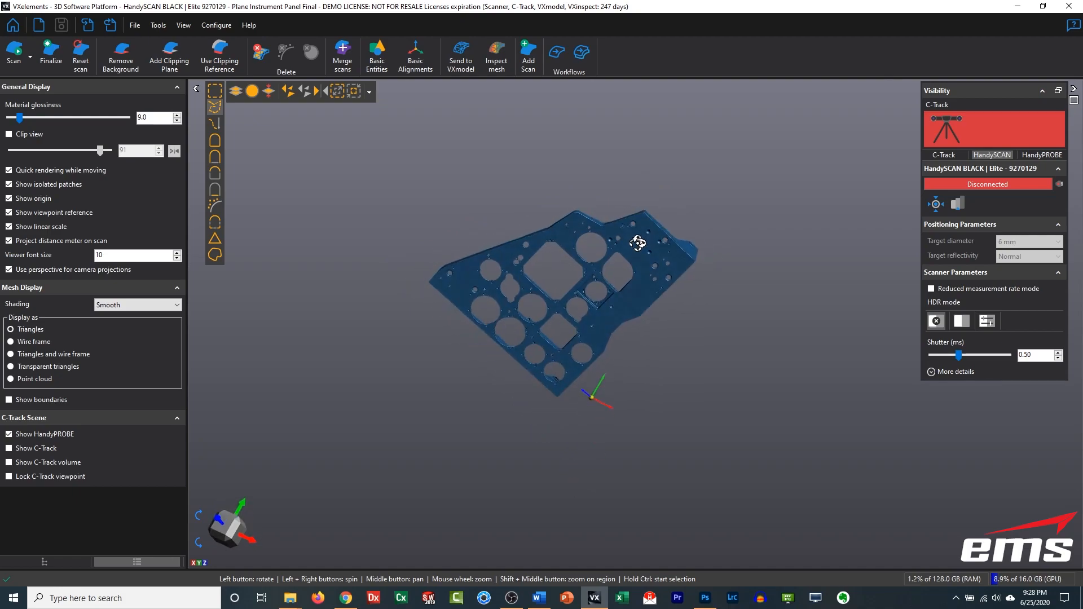
drag(638, 242, 641, 226)
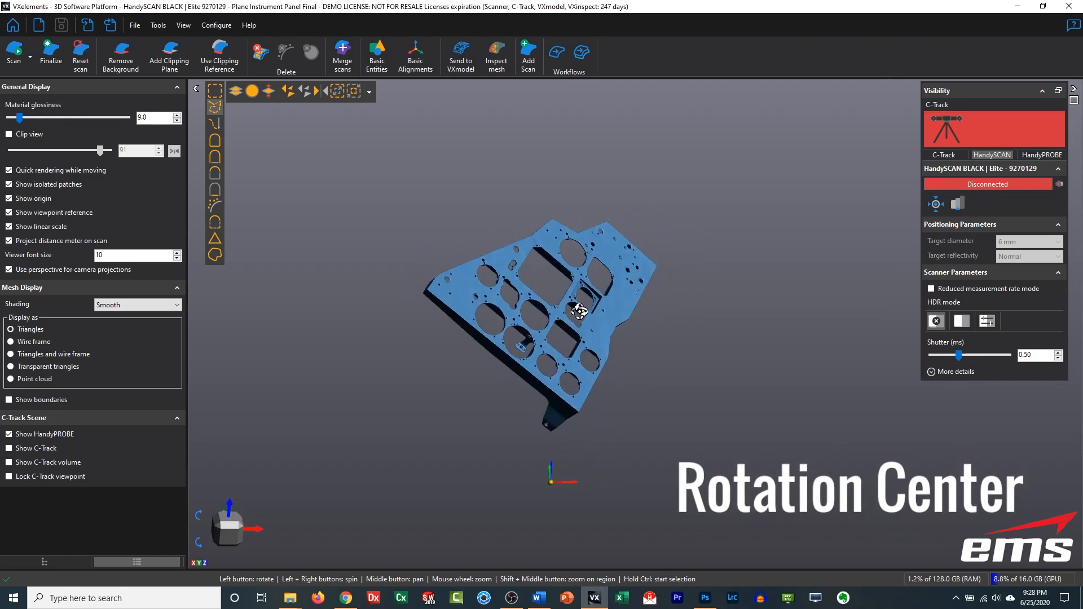
drag(579, 310, 558, 326)
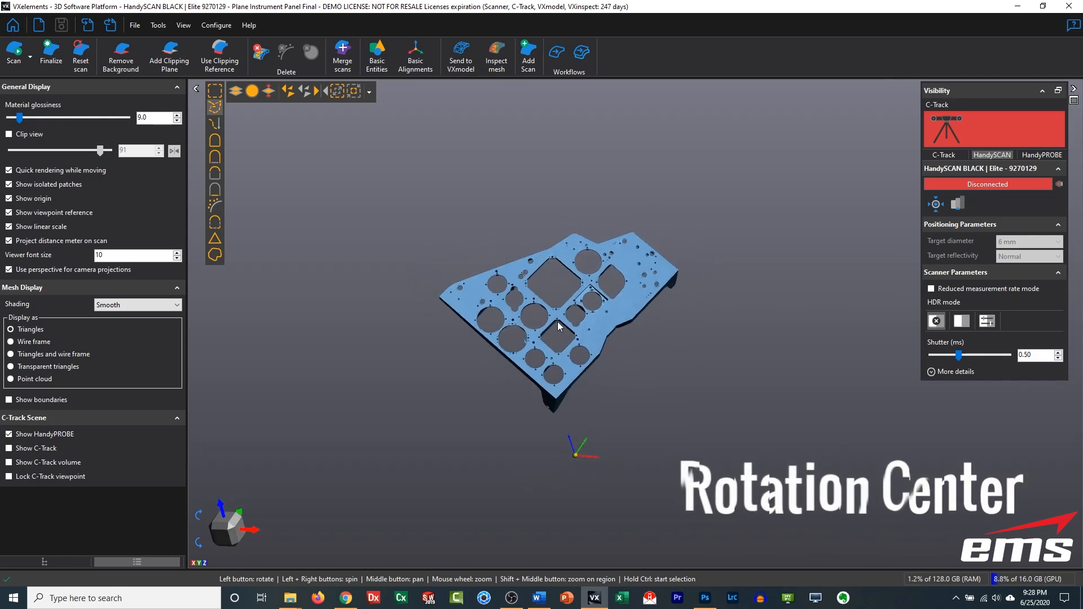
drag(558, 326, 563, 311)
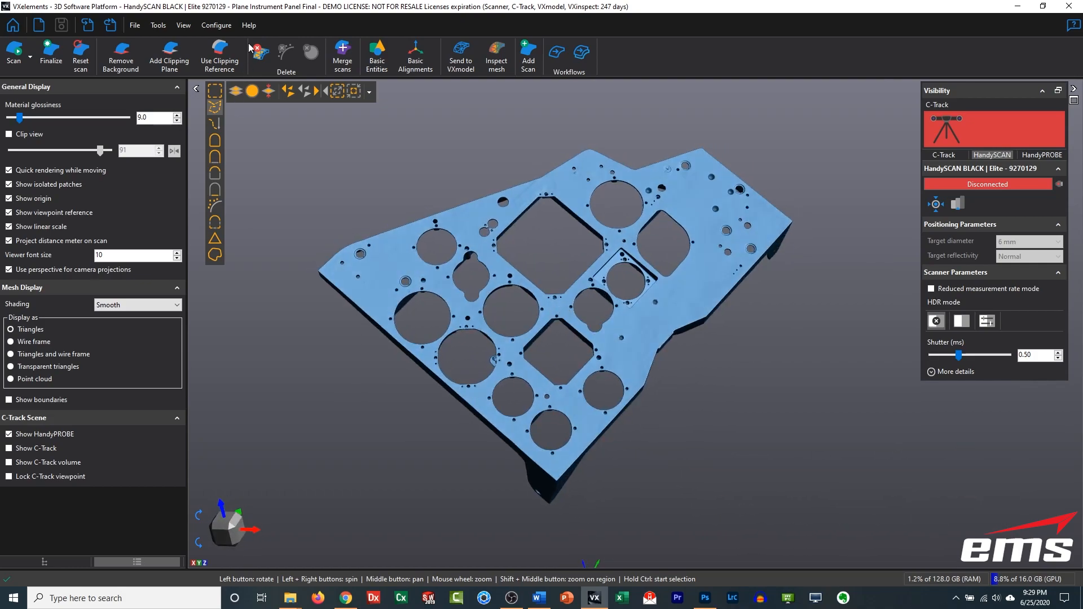
click(216, 25)
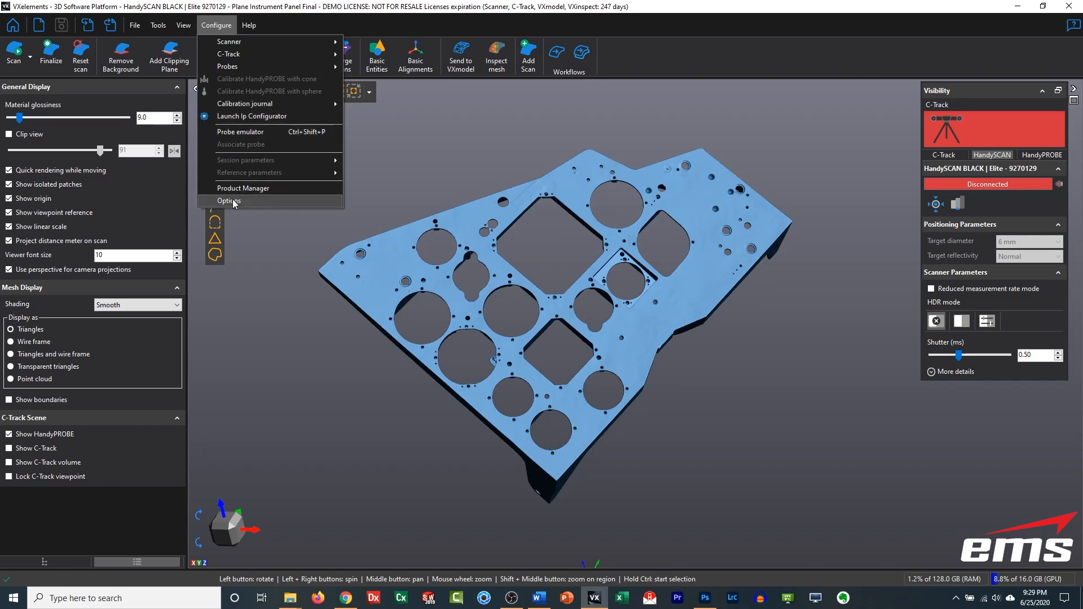
click(245, 206)
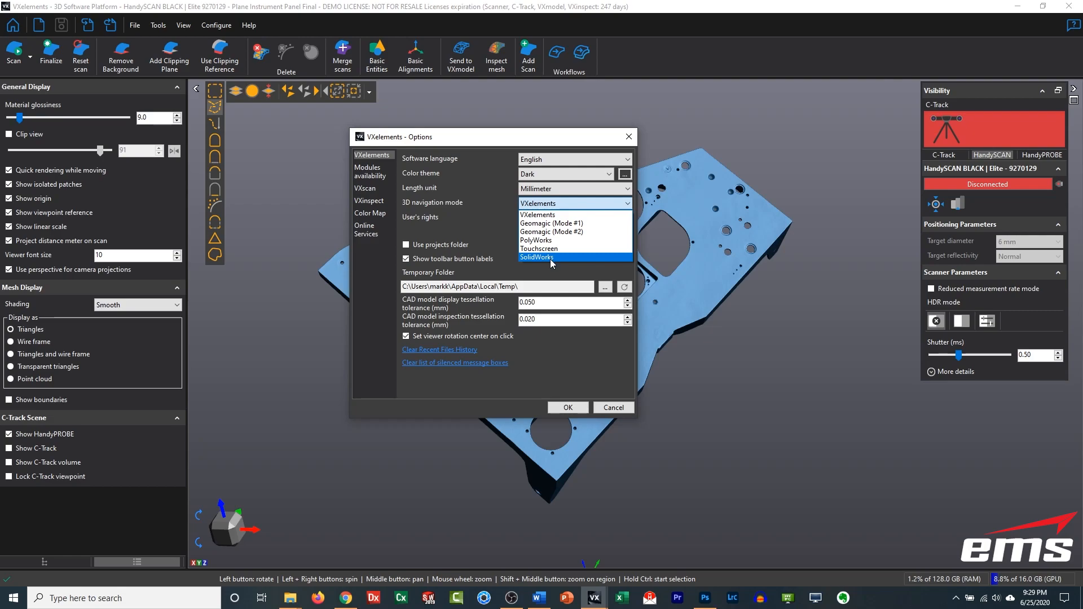
mouse_move(550, 240)
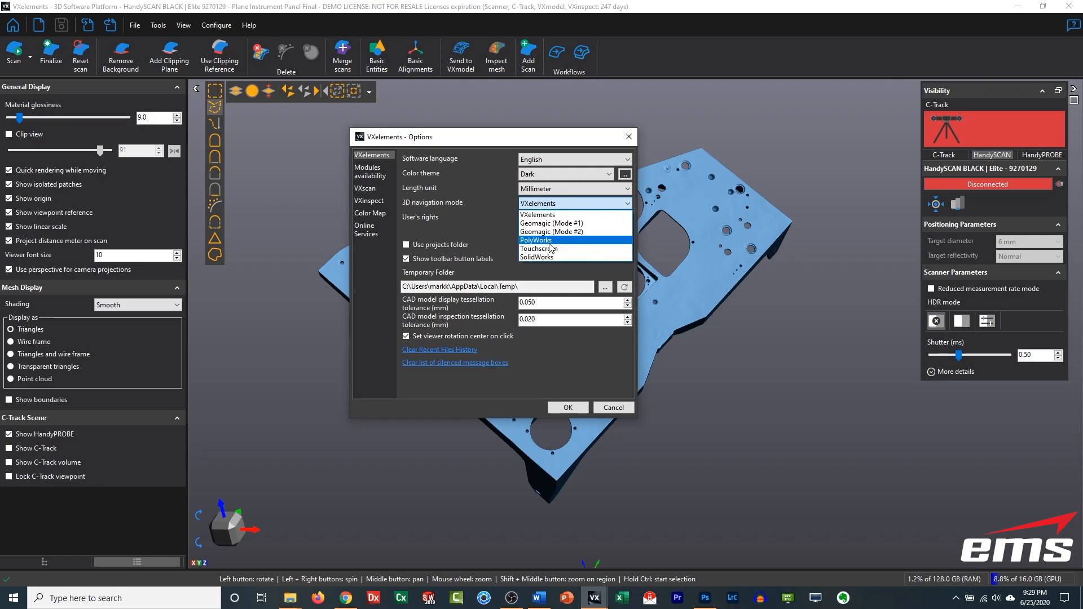
mouse_move(549, 224)
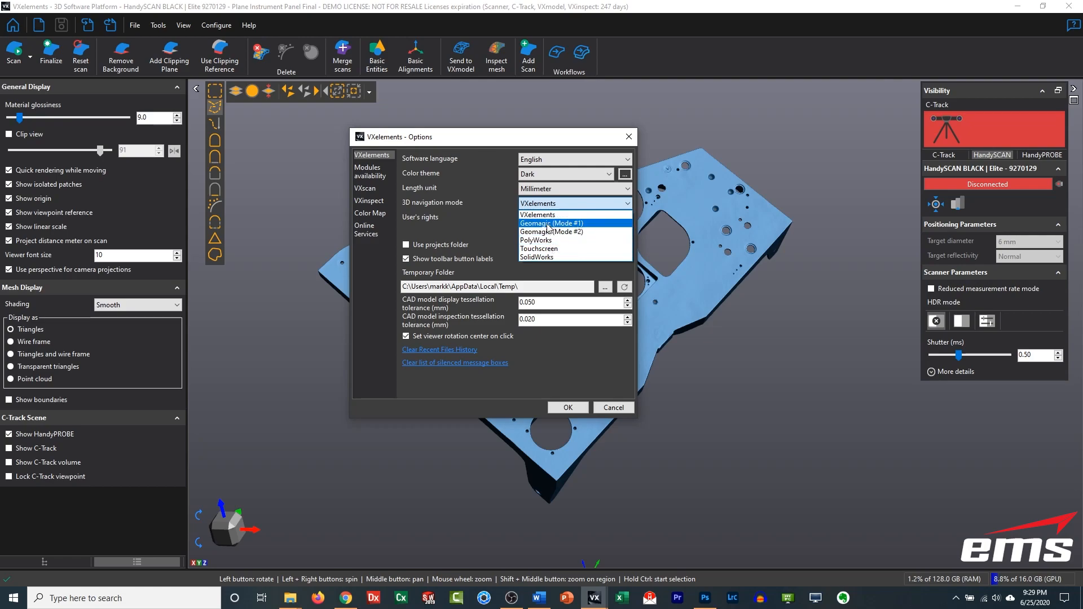
mouse_move(552, 235)
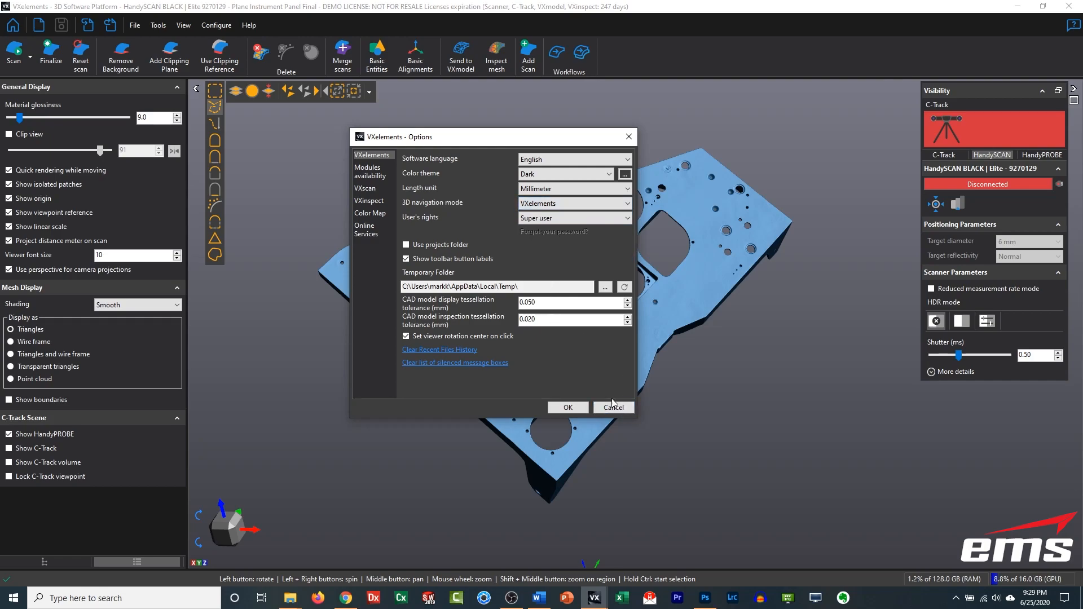
click(613, 407)
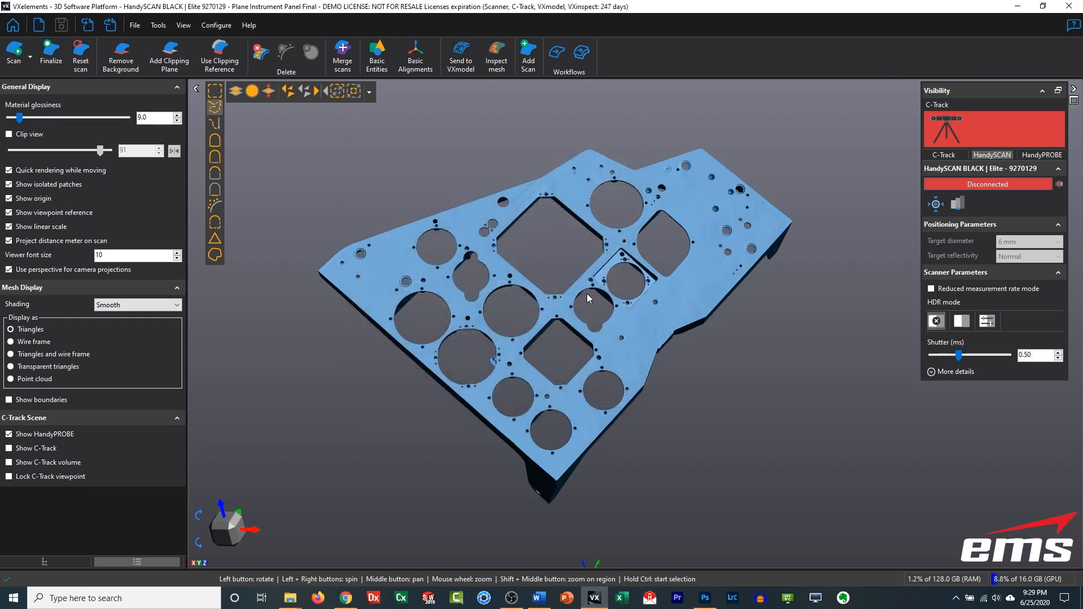
drag(587, 299, 542, 285)
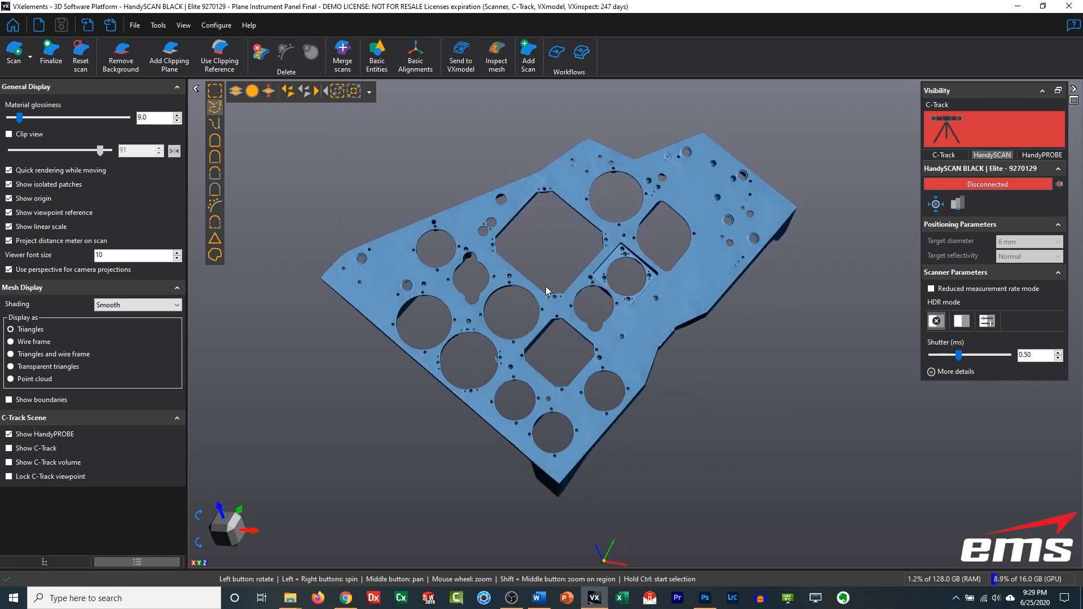
drag(546, 290, 552, 299)
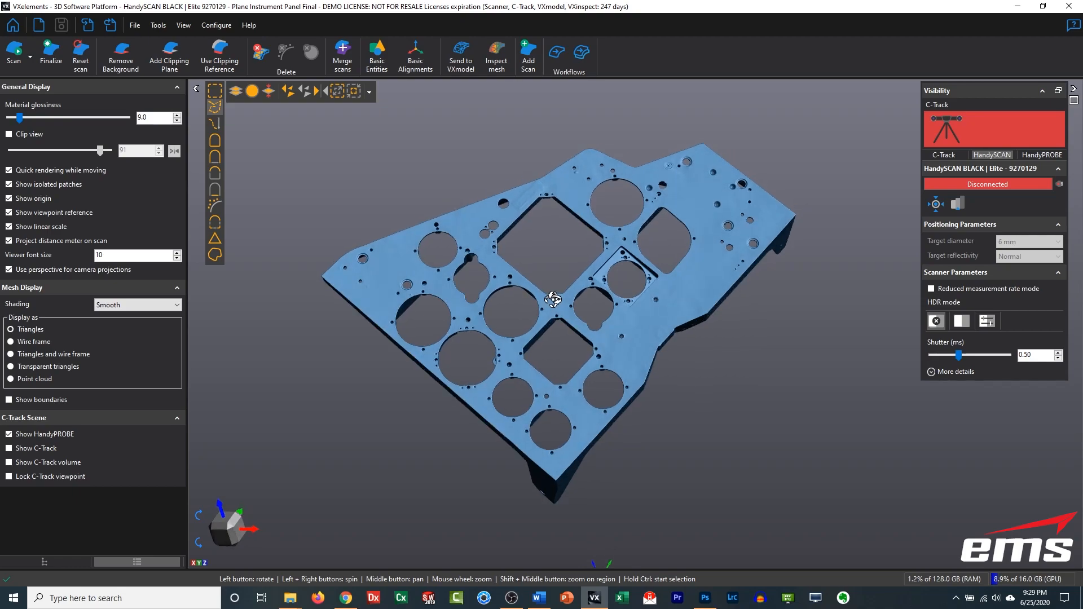
drag(553, 299, 550, 269)
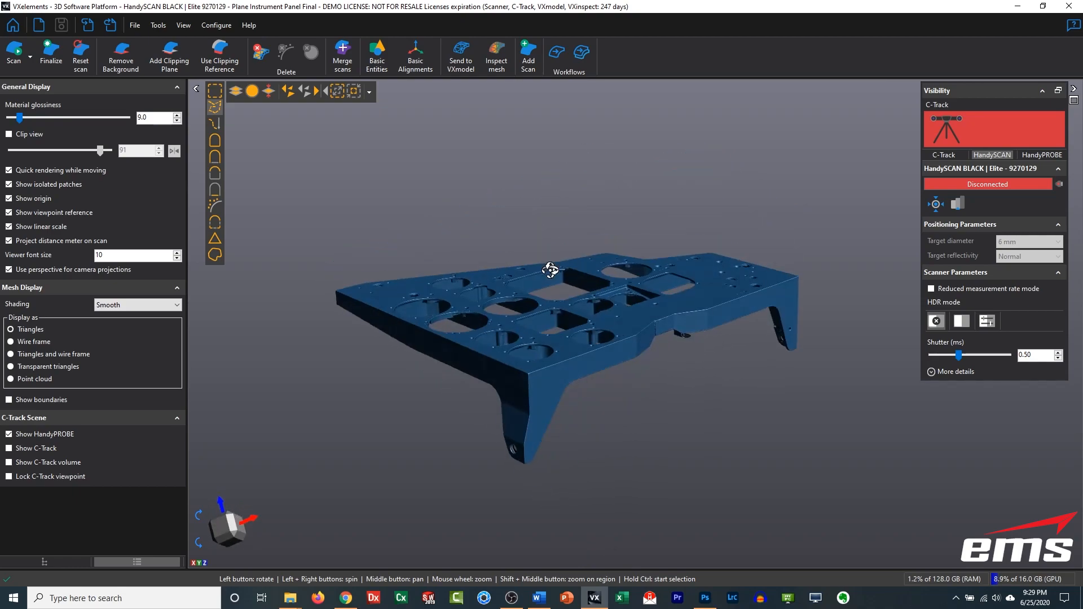
drag(551, 270, 477, 307)
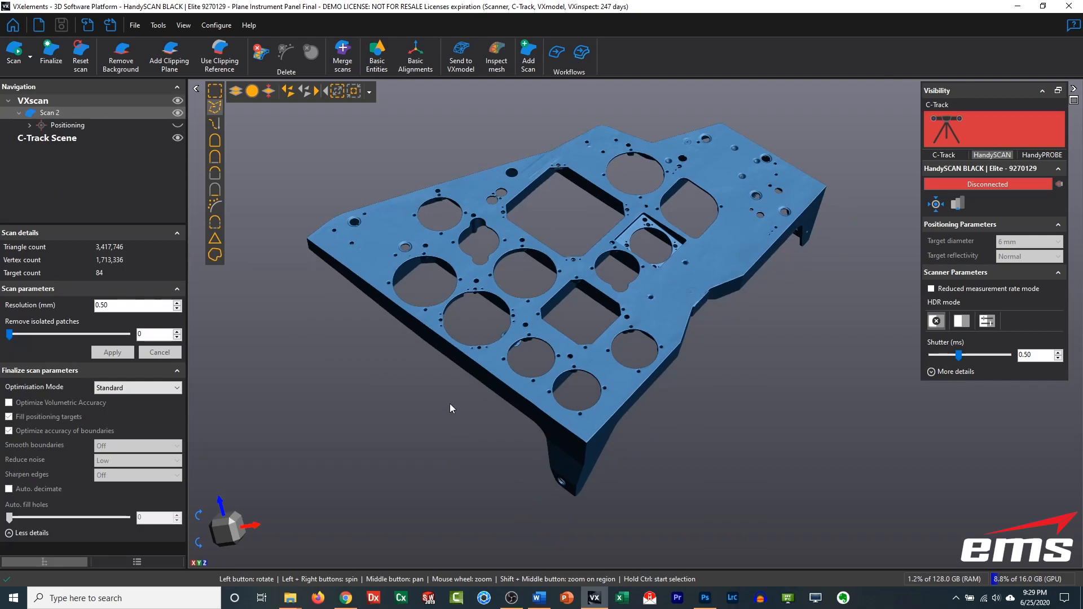
mouse_move(28, 393)
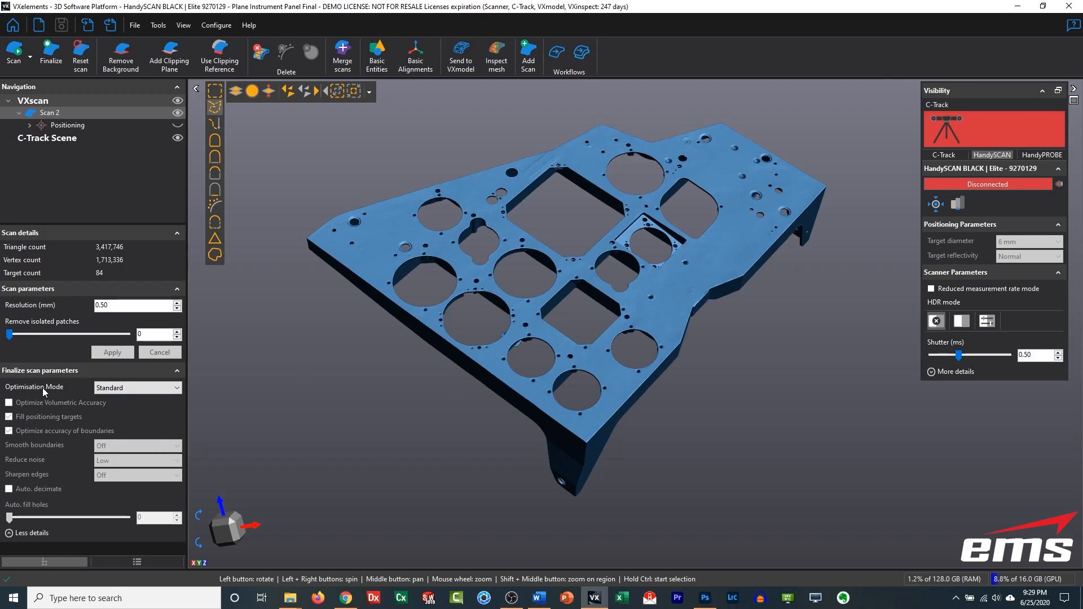
mouse_move(29, 377)
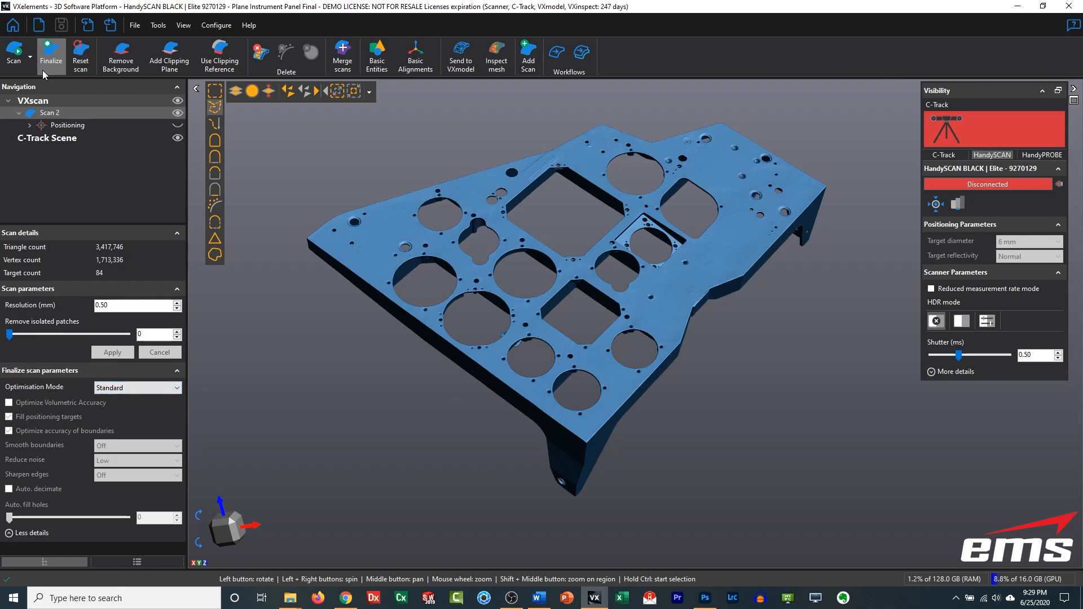
mouse_move(54, 54)
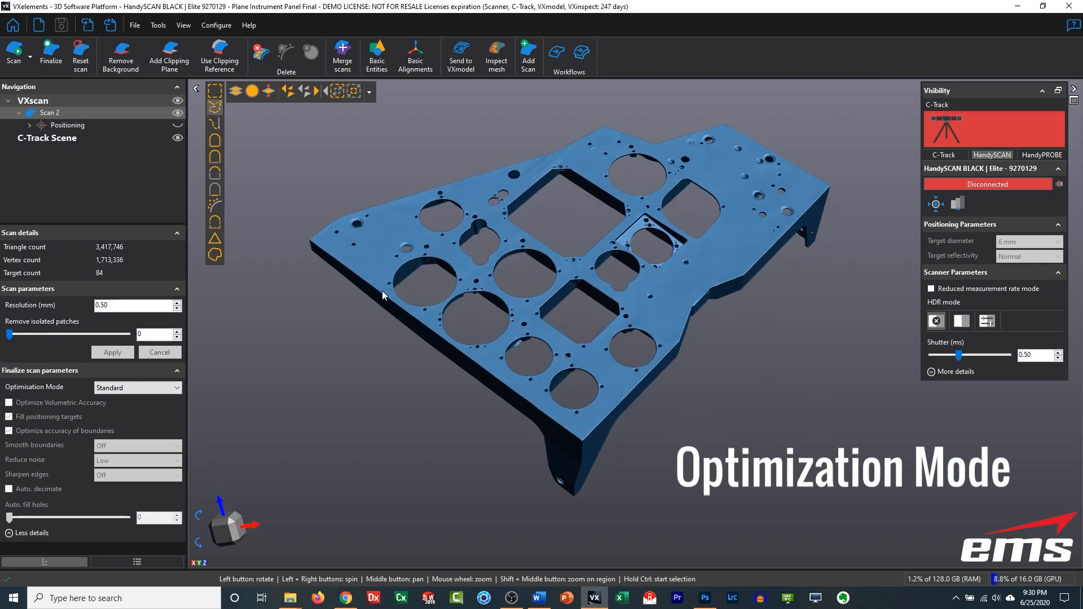
mouse_move(503, 309)
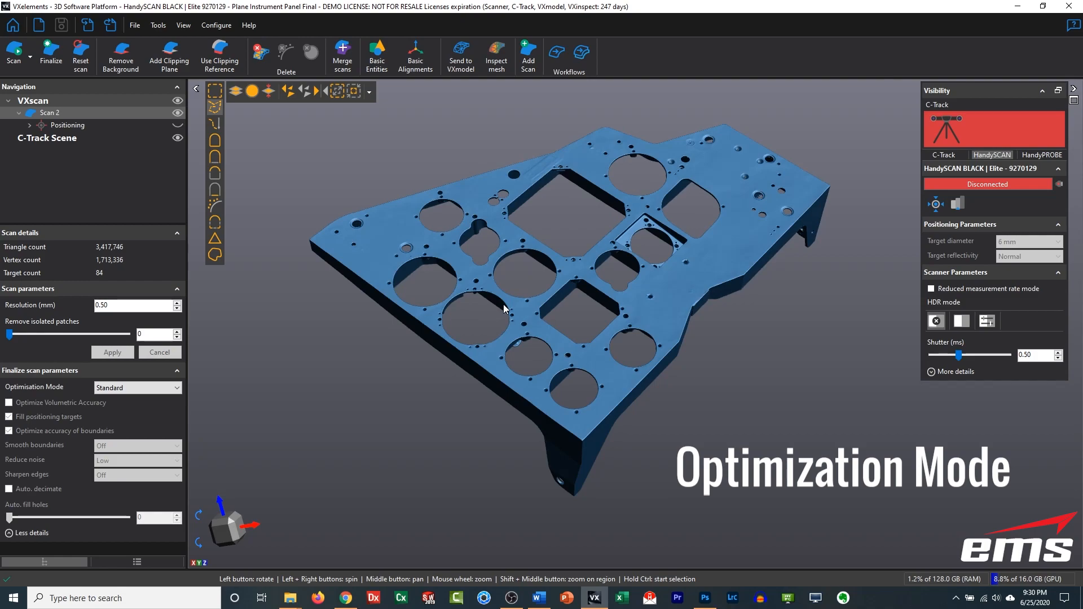
mouse_move(109, 153)
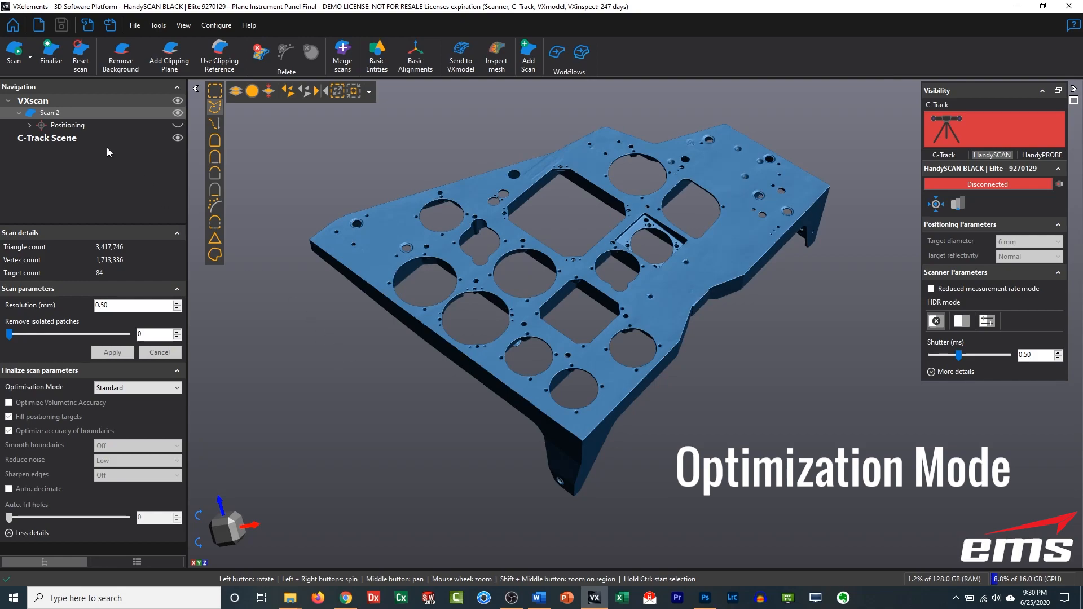
mouse_move(51, 48)
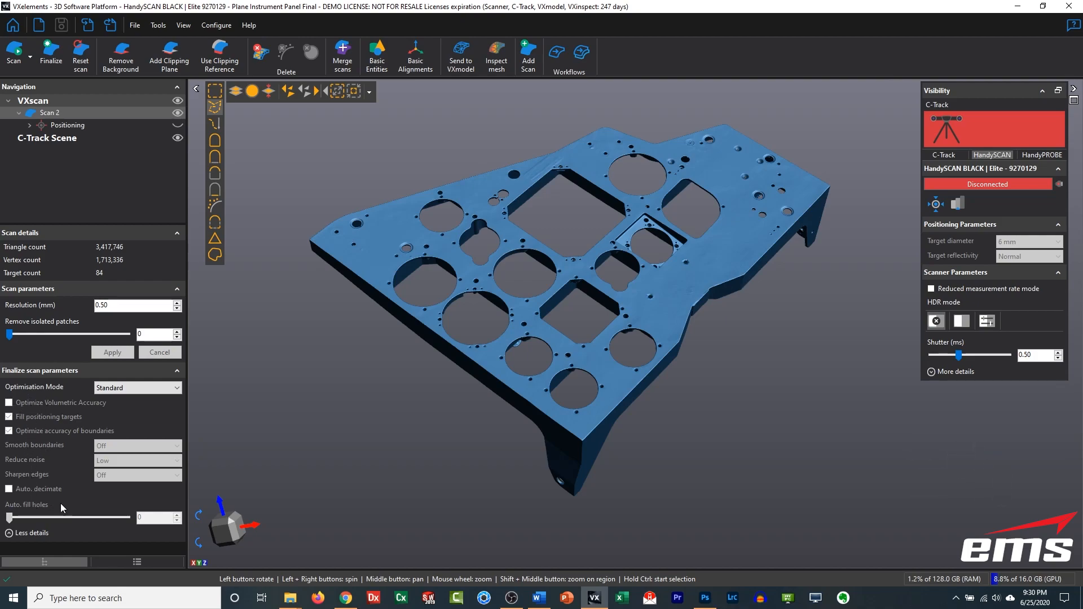
mouse_move(144, 514)
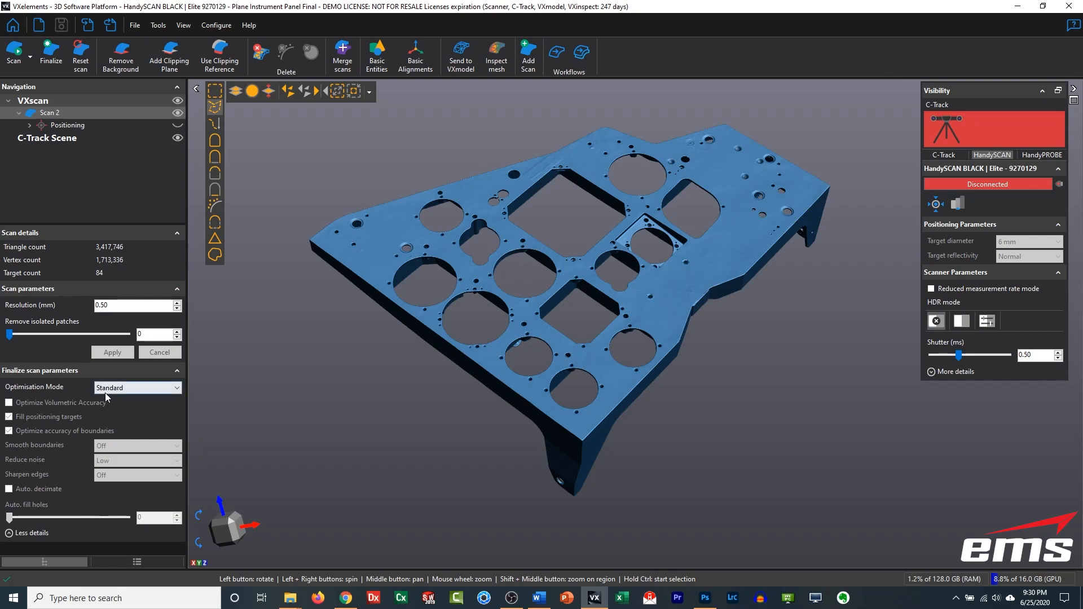
Step: Set the finalize optimisation mode to Custom, then to Mesh enhancement
click(137, 387)
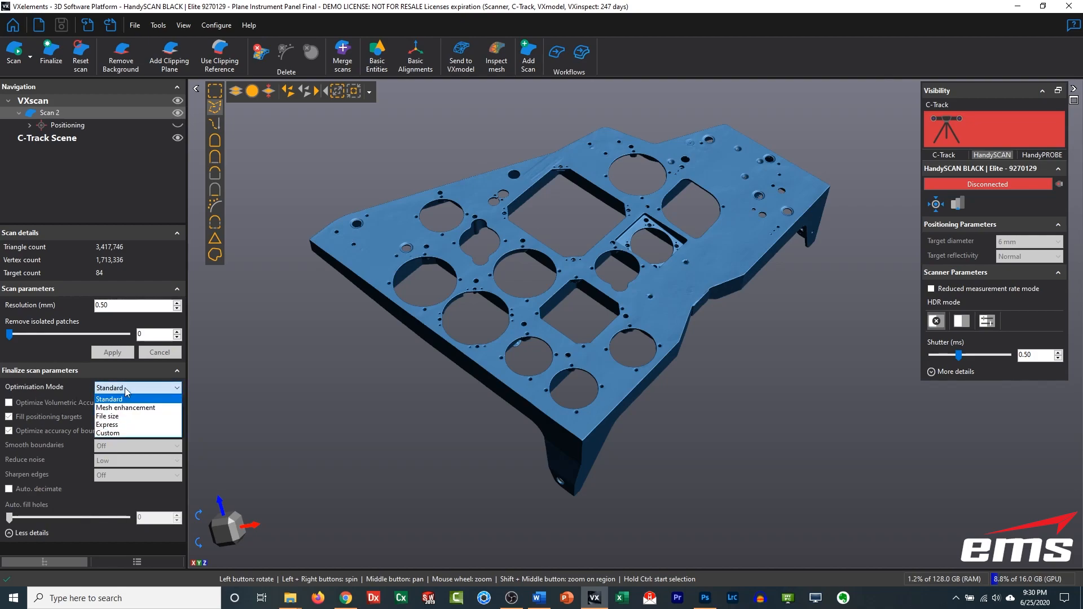
mouse_move(109, 436)
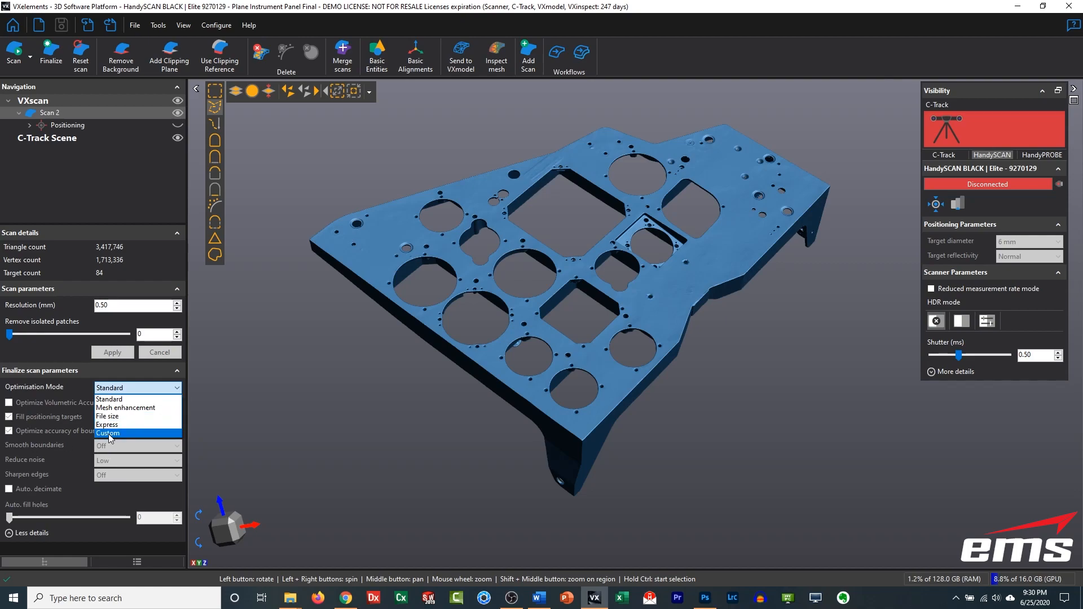
click(108, 433)
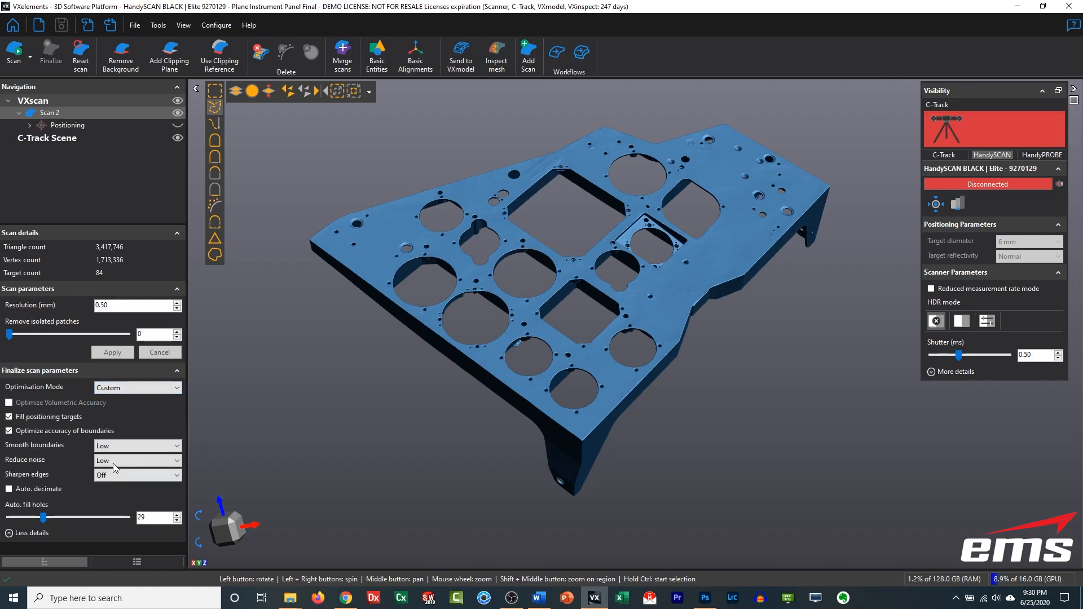
click(137, 388)
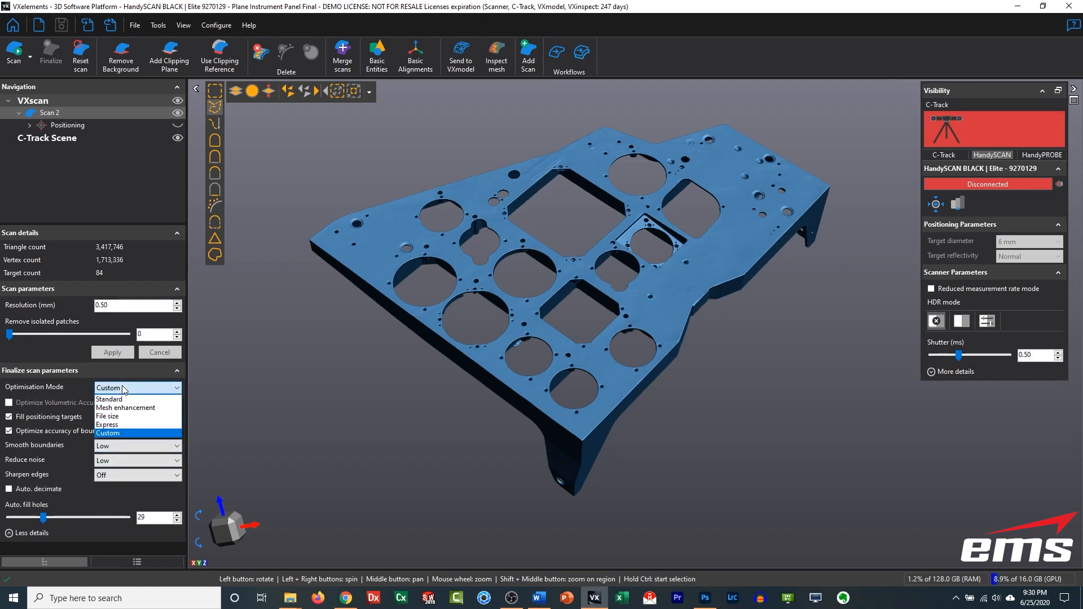
click(109, 399)
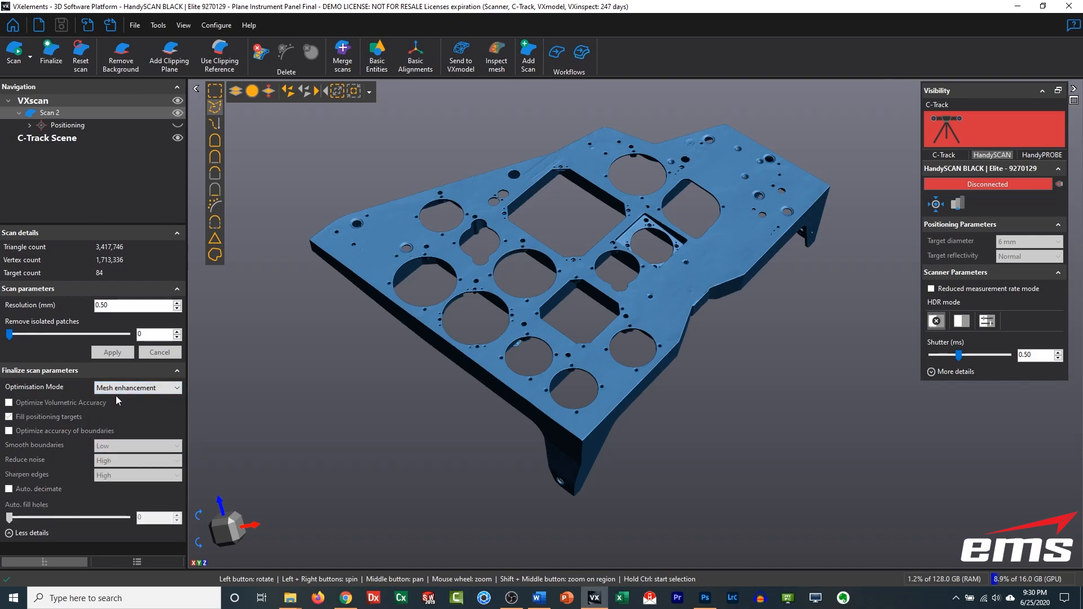
click(137, 388)
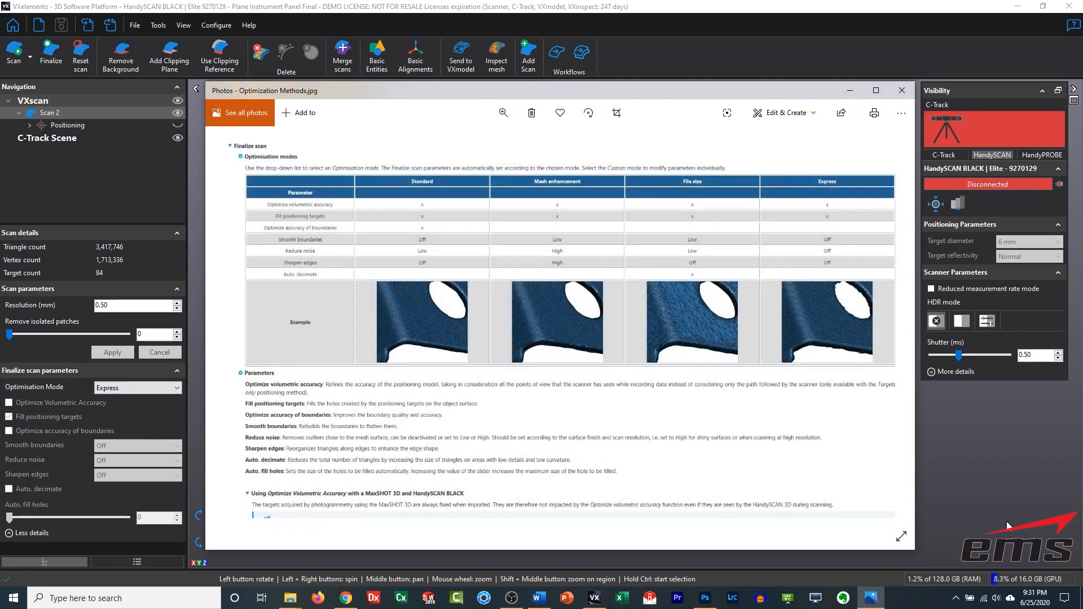
mouse_move(411, 252)
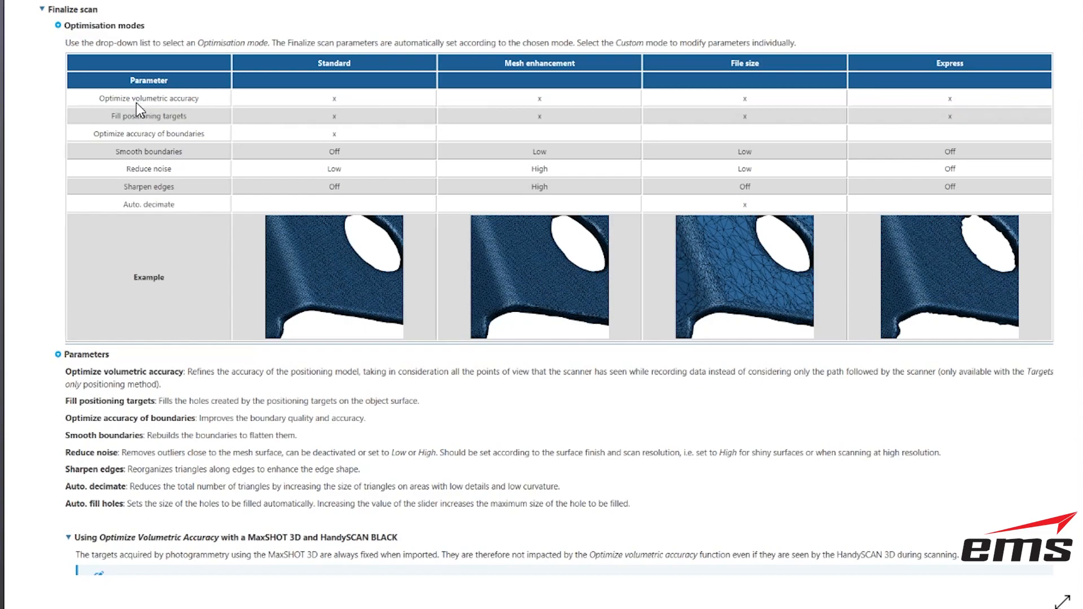
mouse_move(190, 77)
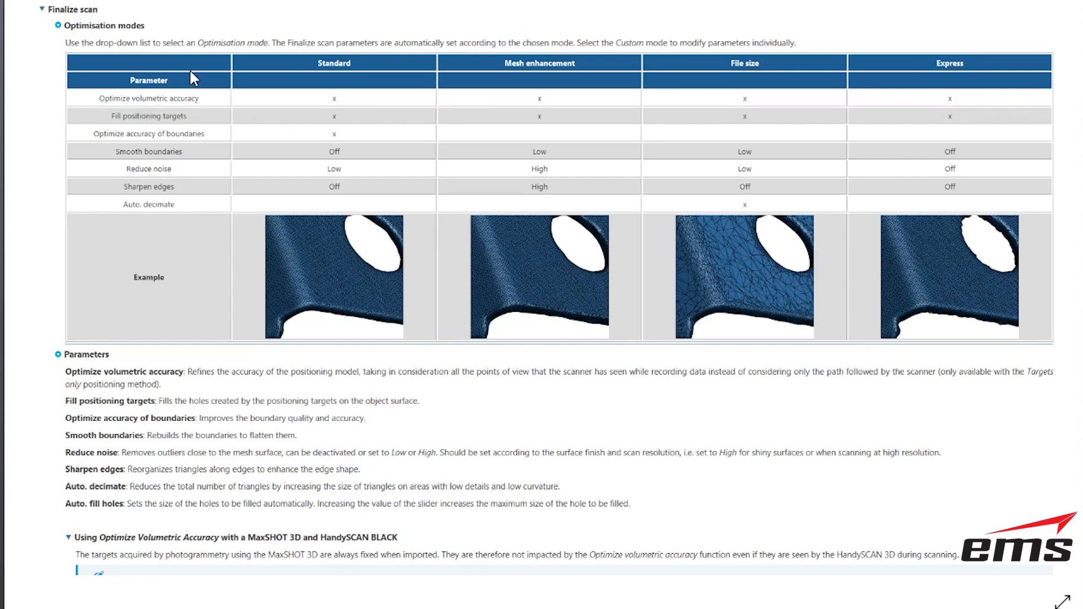
mouse_move(840, 120)
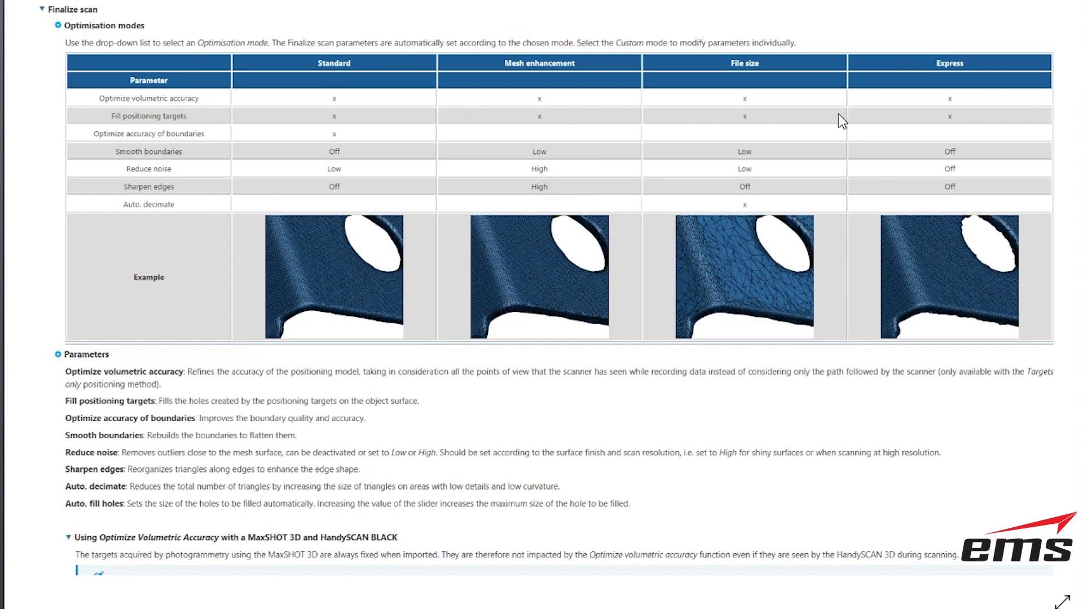
mouse_move(331, 83)
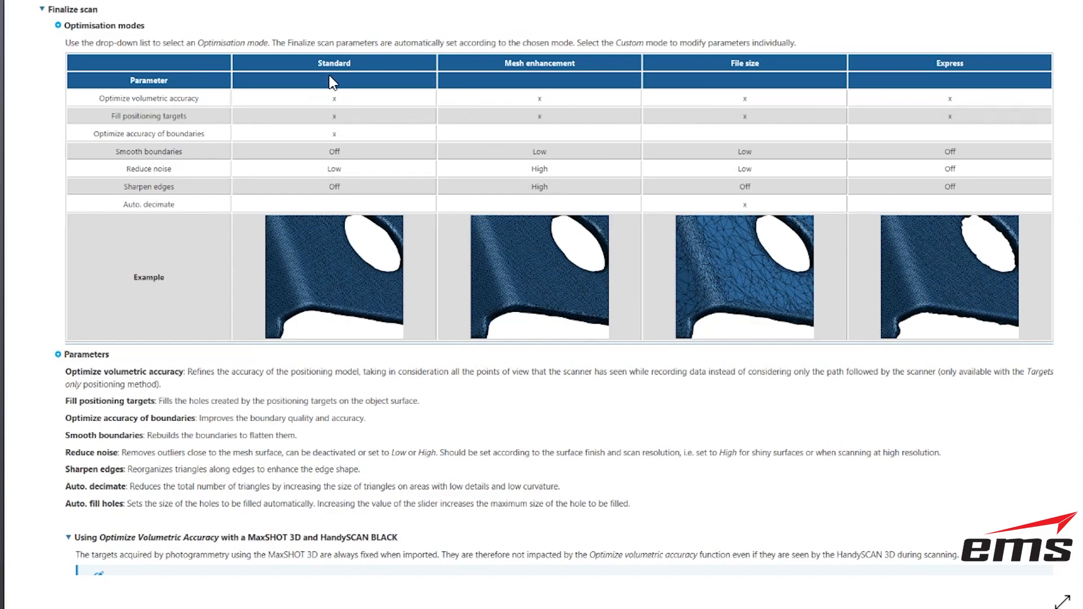
mouse_move(216, 190)
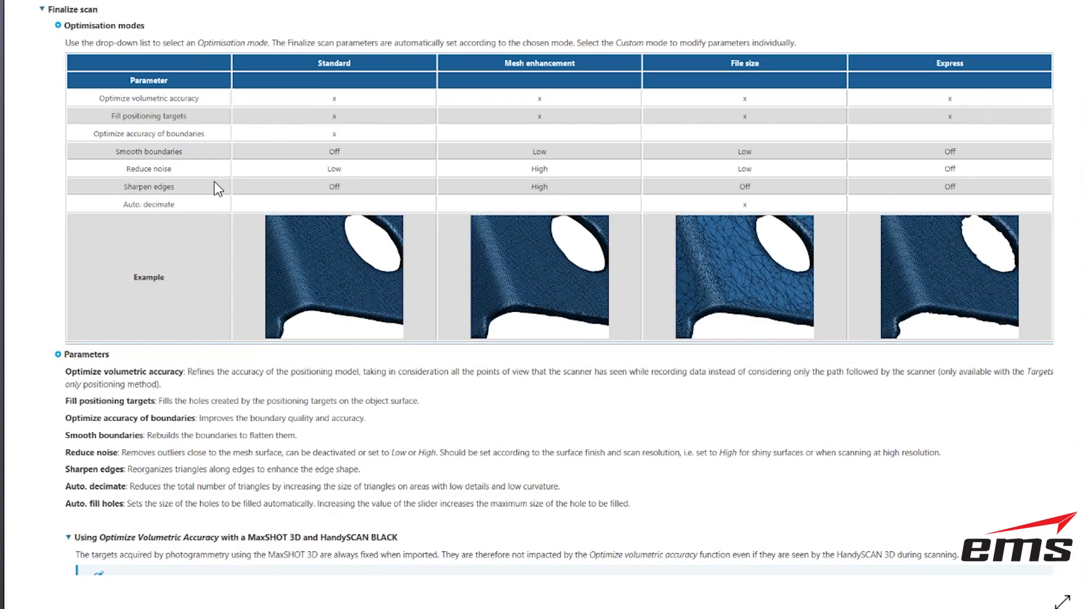
mouse_move(330, 155)
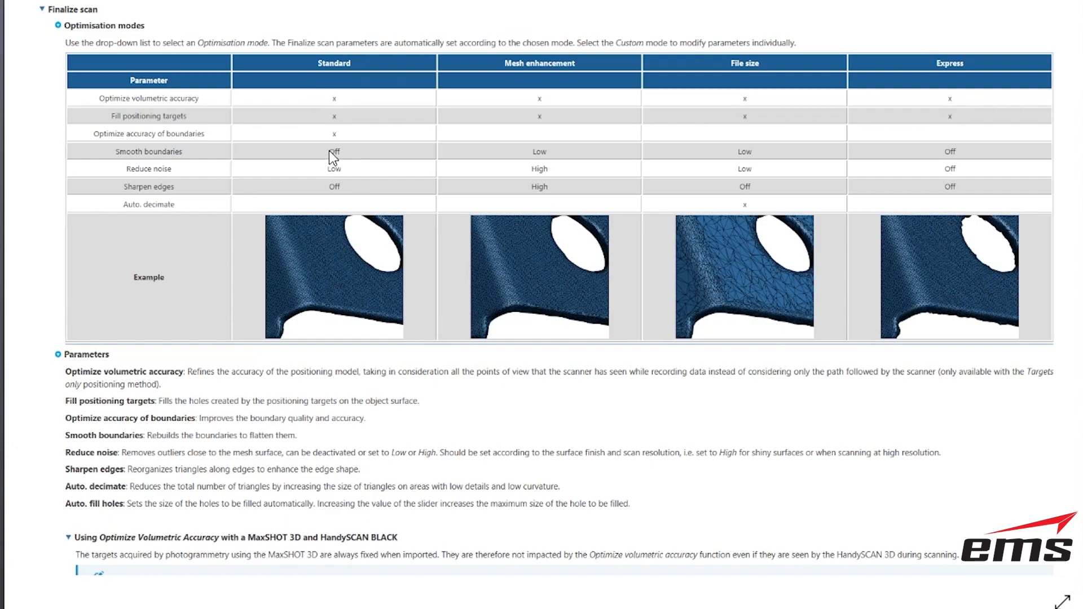
mouse_move(310, 201)
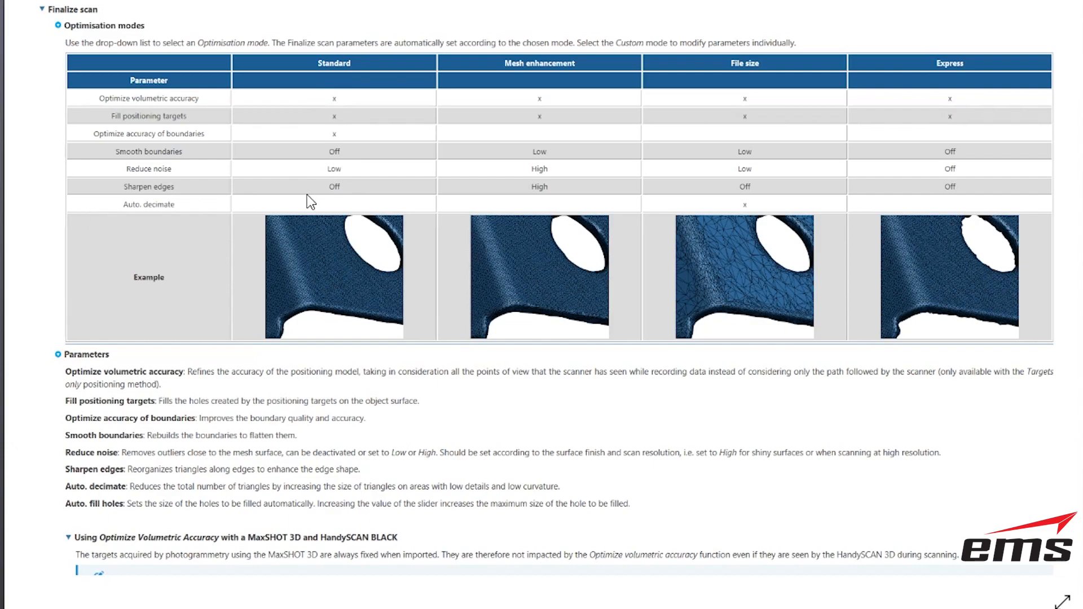
mouse_move(346, 216)
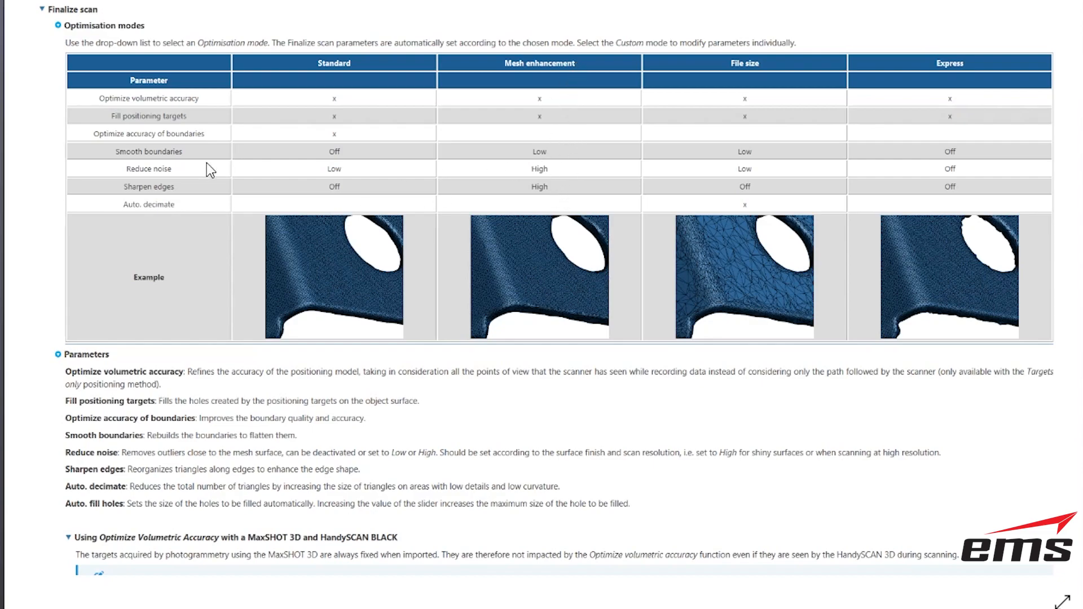
mouse_move(167, 170)
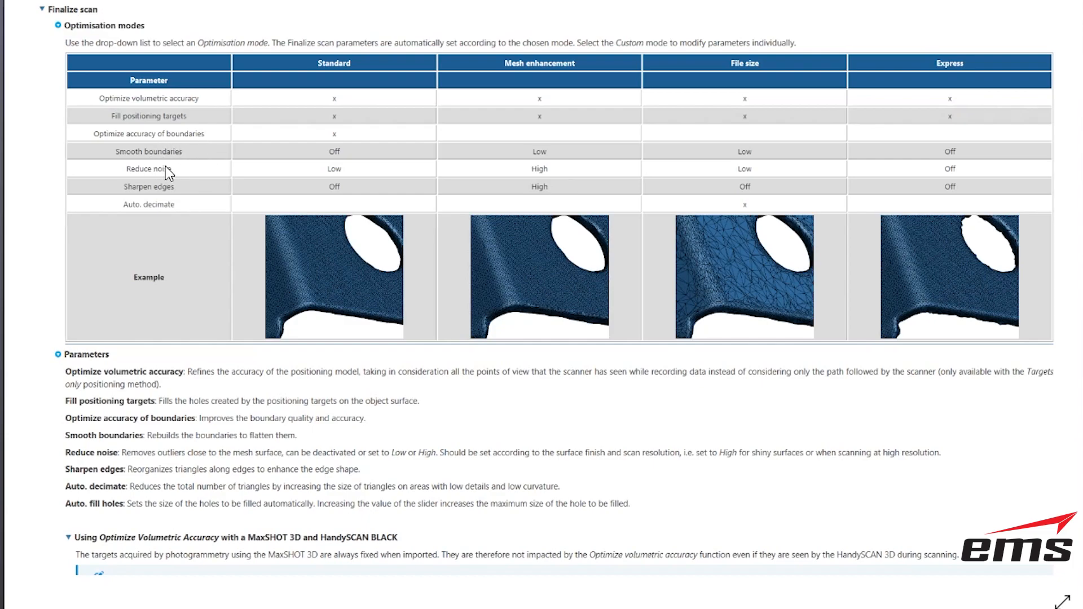
mouse_move(179, 164)
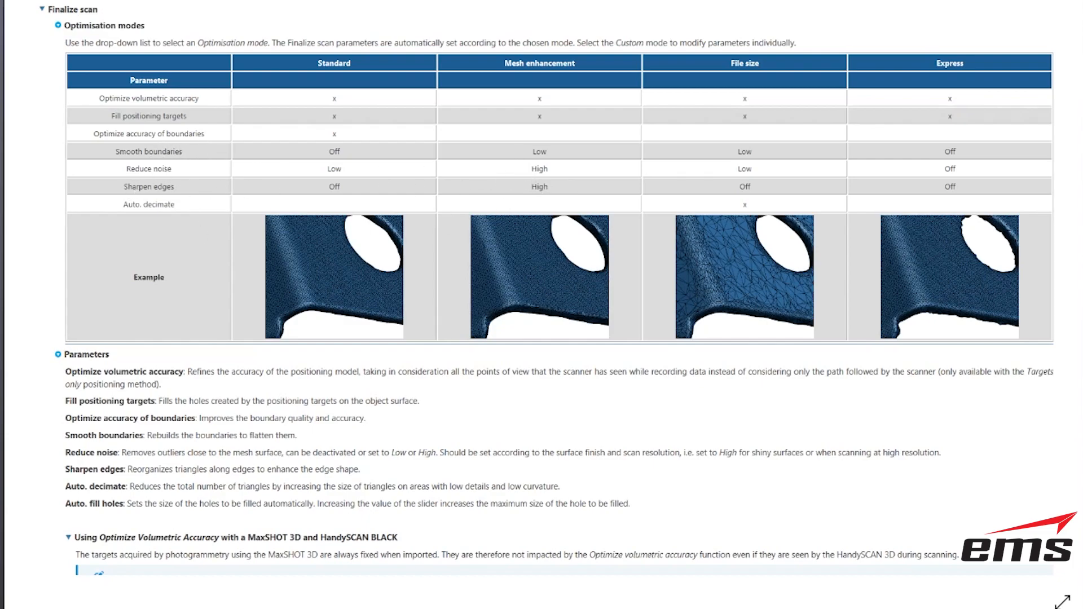
mouse_move(573, 237)
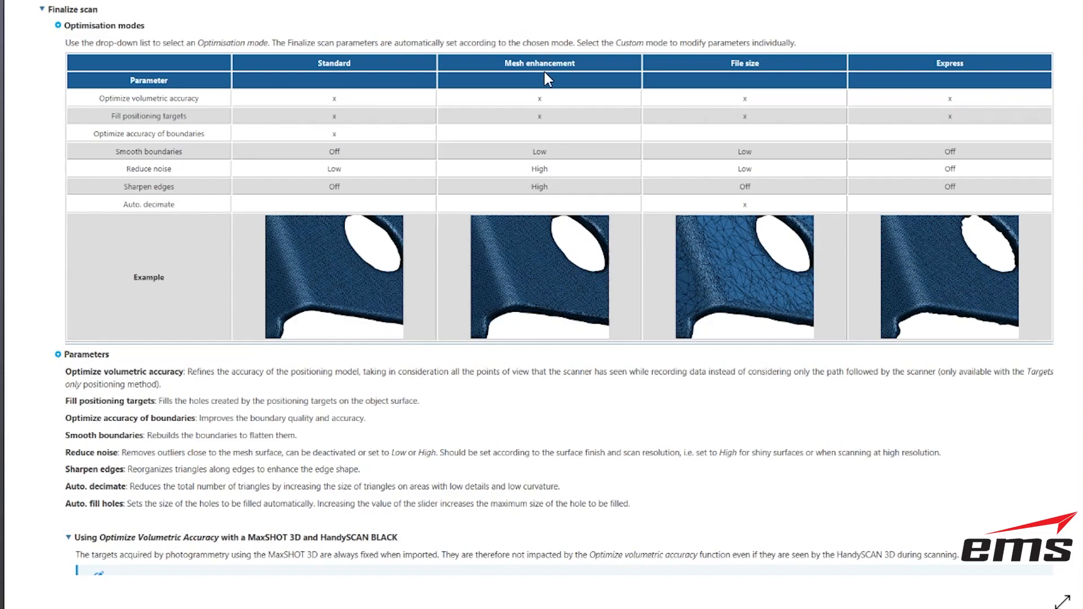
mouse_move(552, 193)
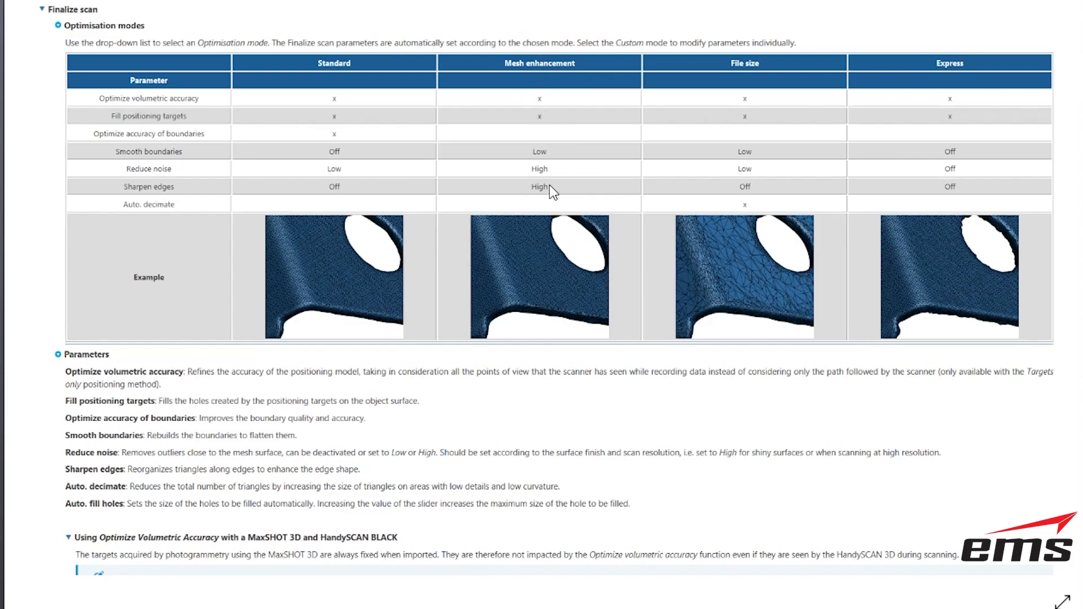
mouse_move(546, 148)
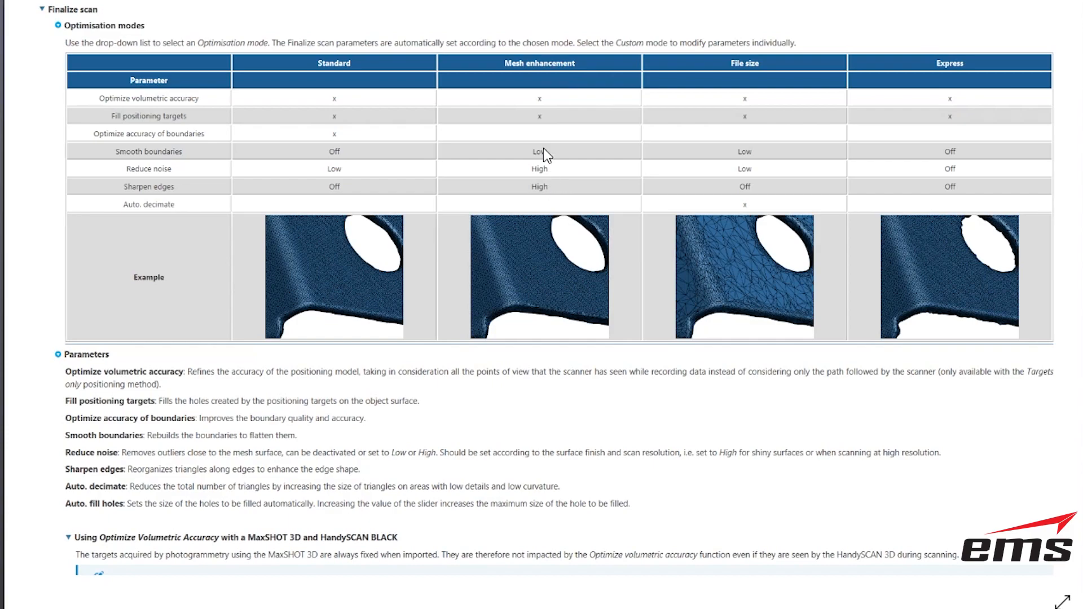
mouse_move(550, 185)
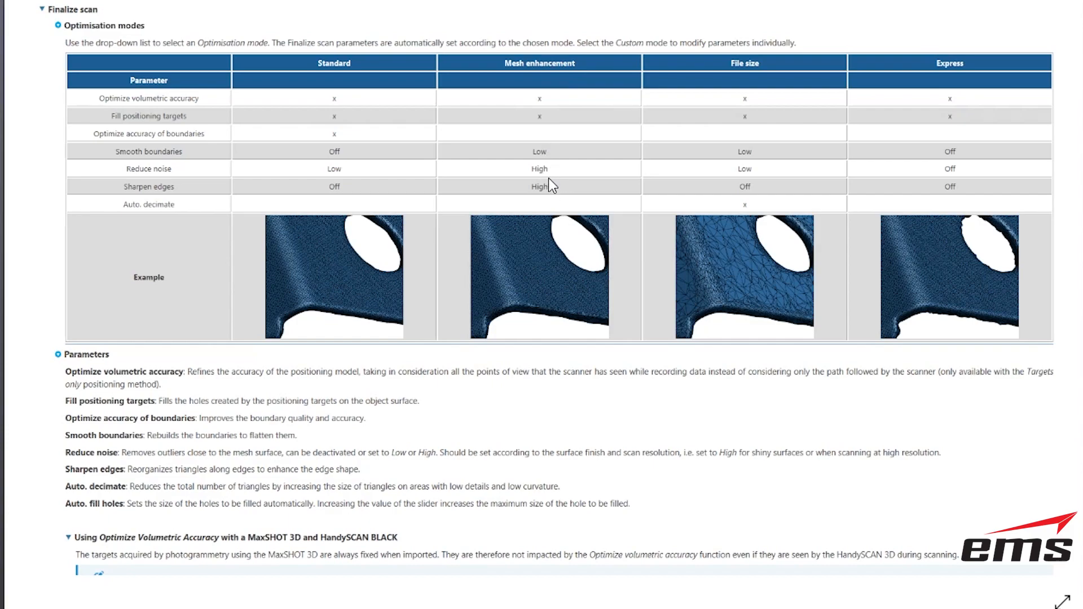
mouse_move(820, 162)
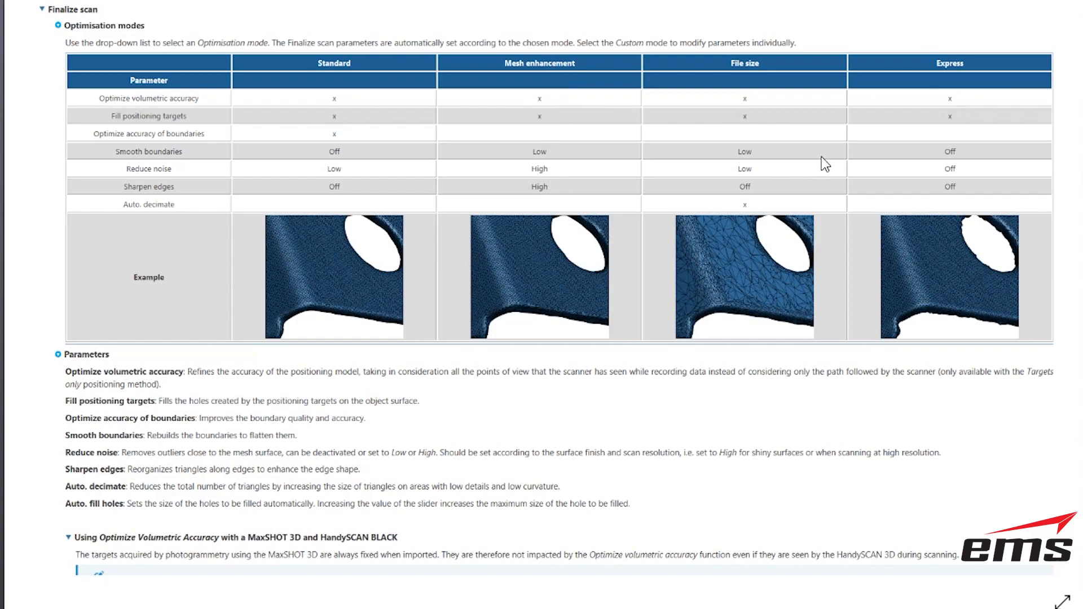
mouse_move(753, 137)
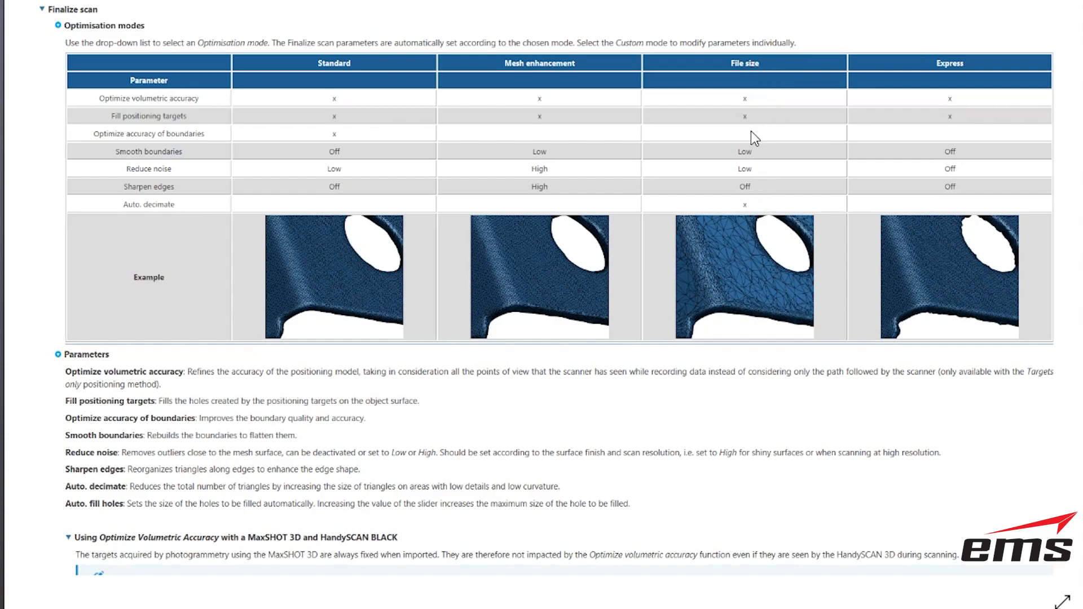
mouse_move(745, 201)
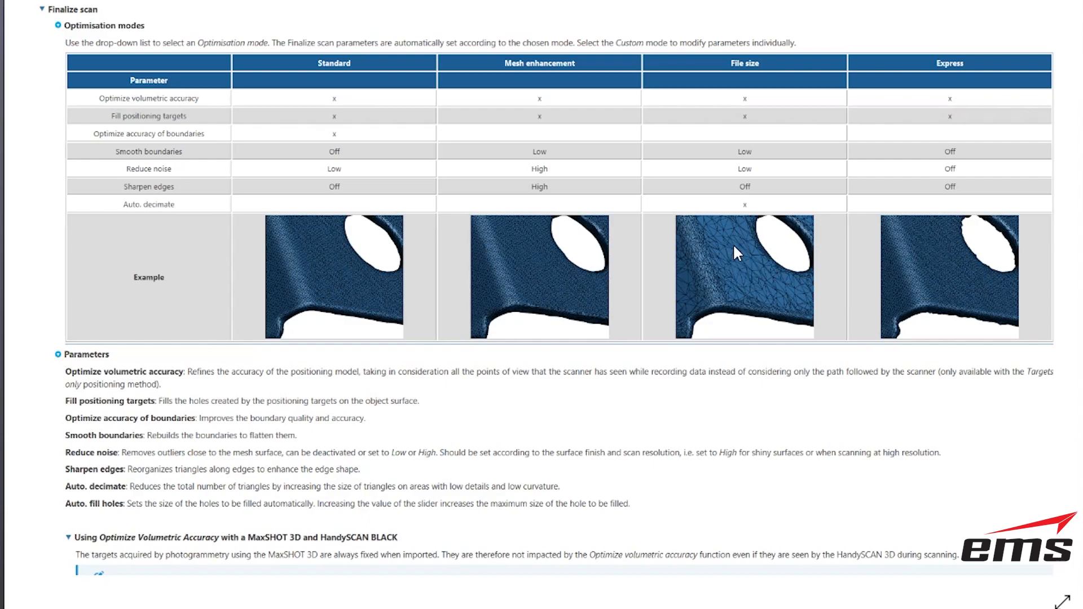
mouse_move(731, 274)
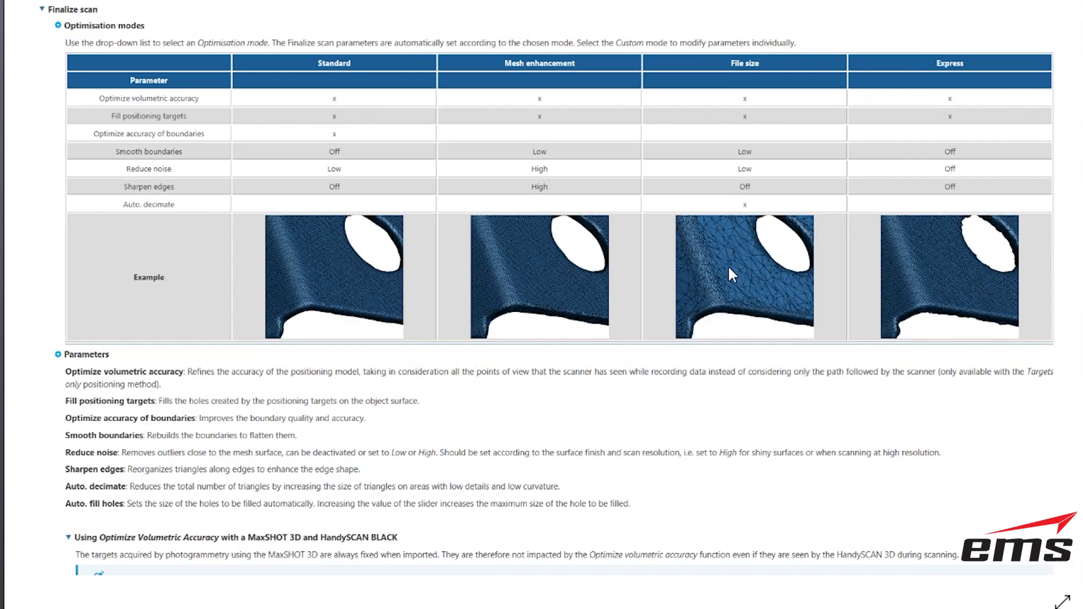
mouse_move(964, 79)
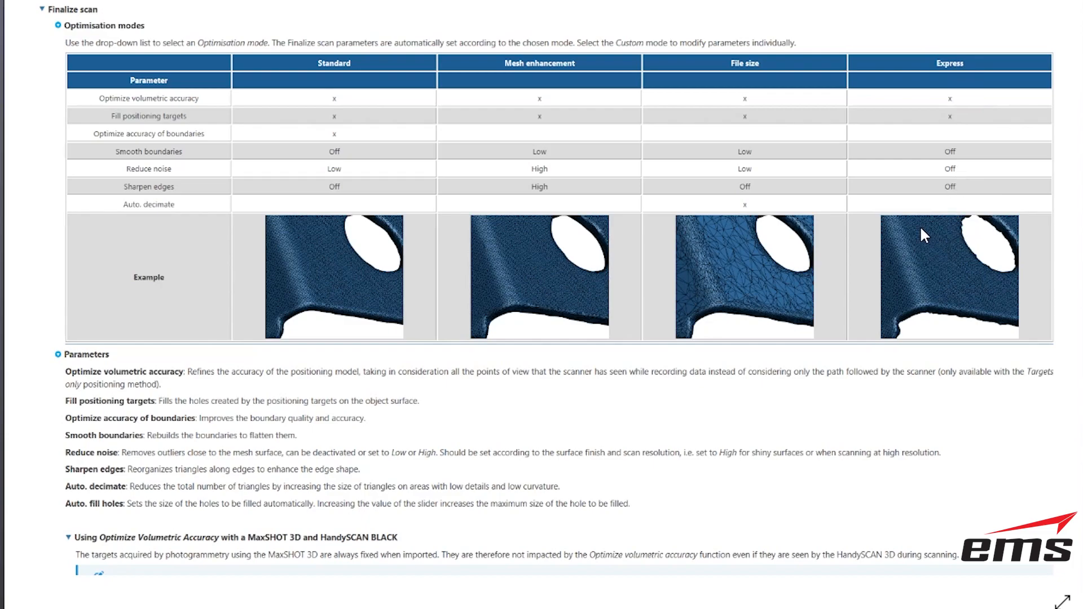
mouse_move(1013, 177)
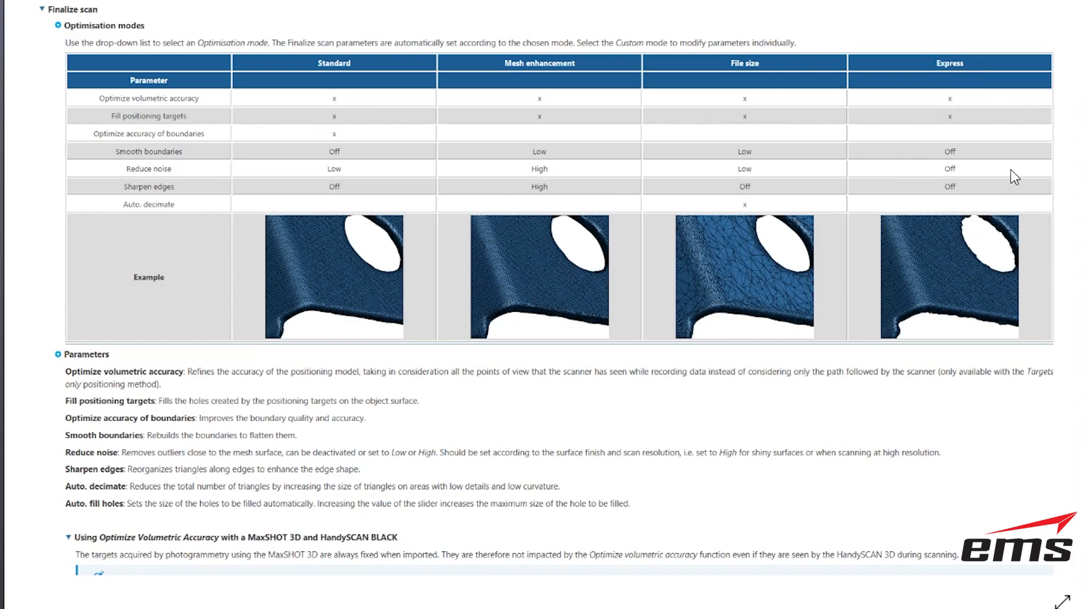
mouse_move(960, 108)
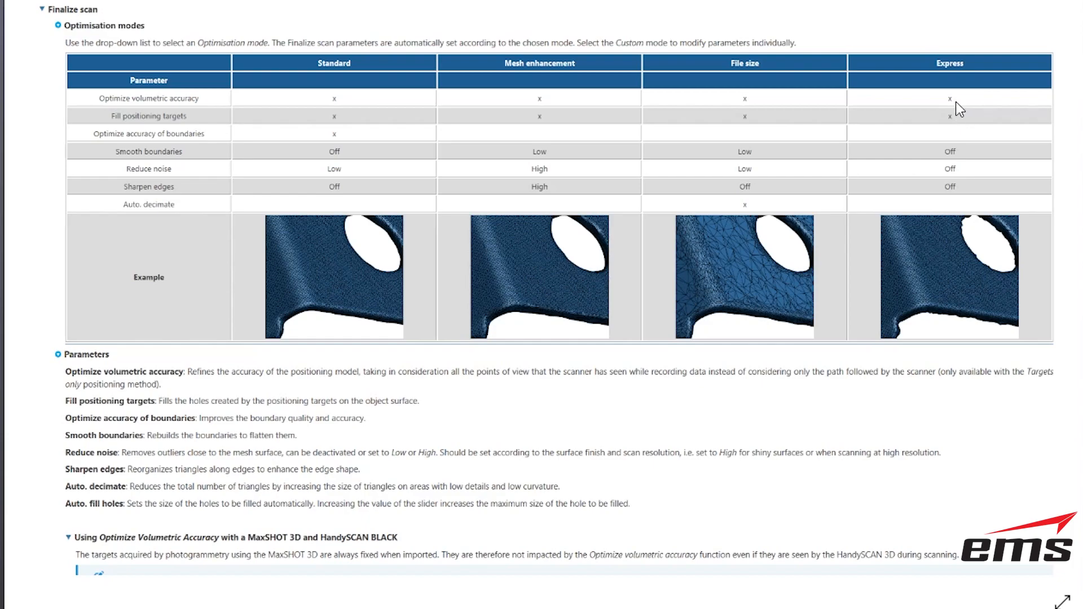
mouse_move(163, 110)
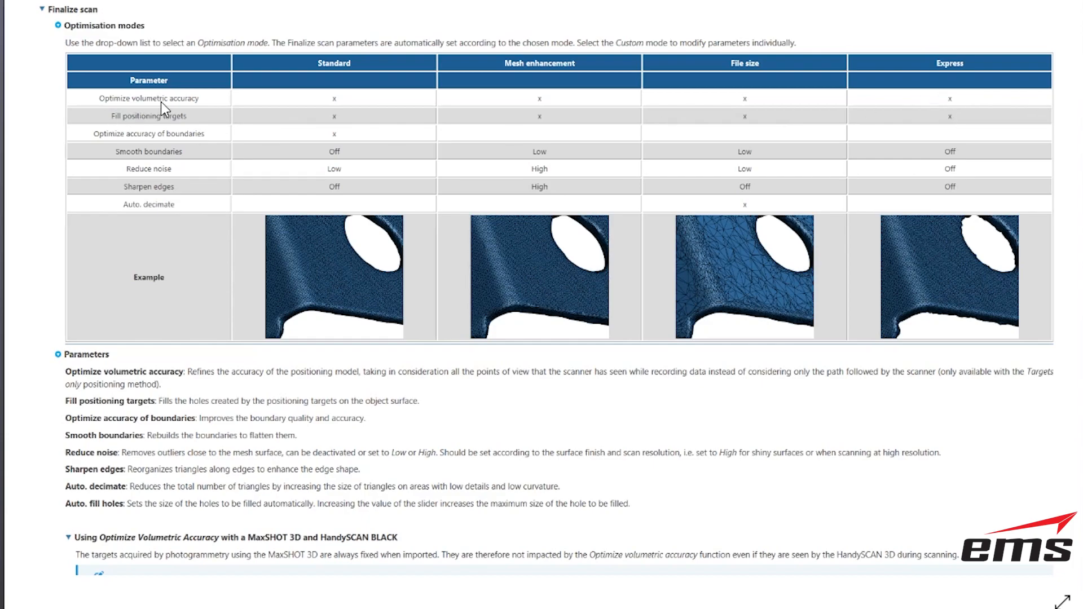
mouse_move(145, 125)
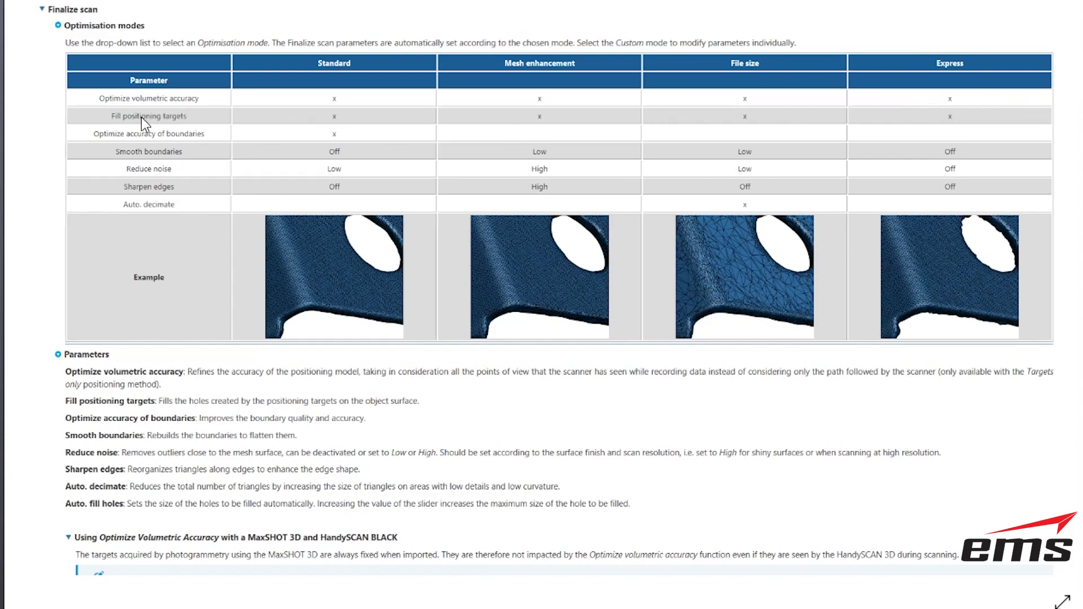
mouse_move(275, 316)
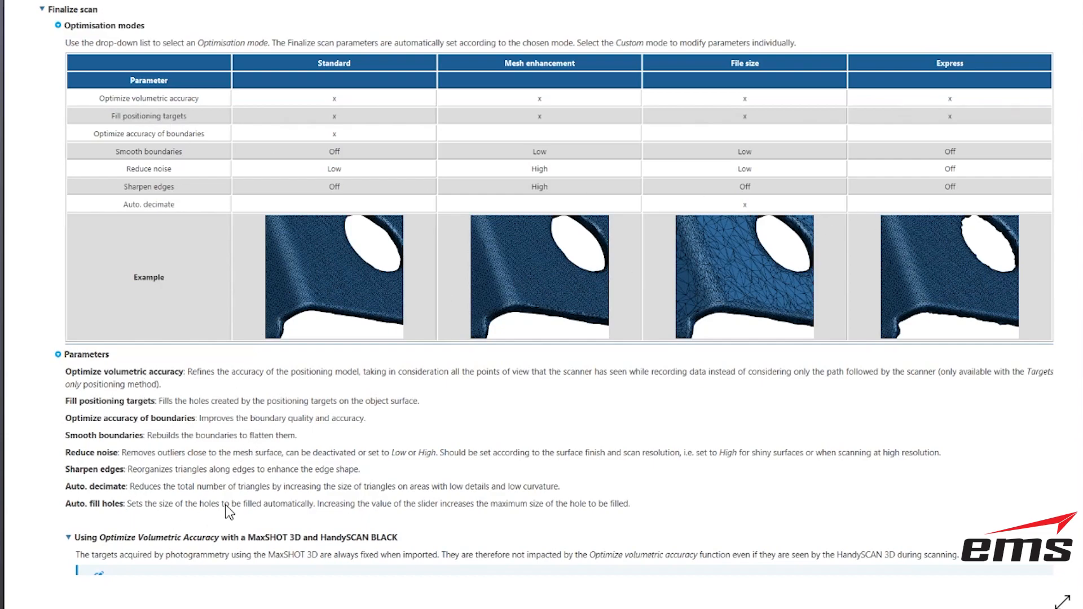
mouse_move(360, 163)
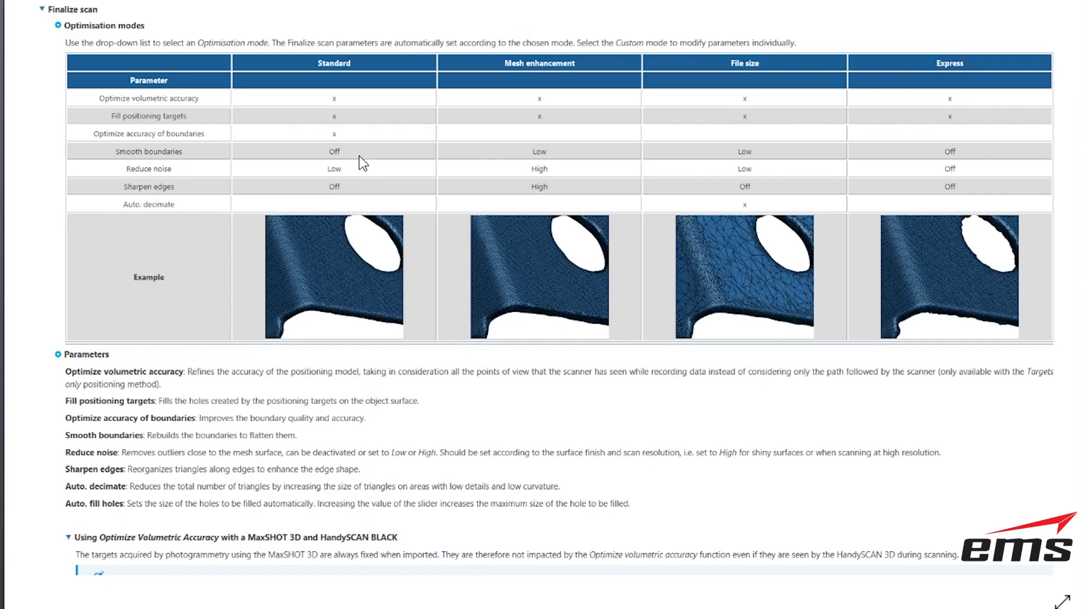
mouse_move(387, 207)
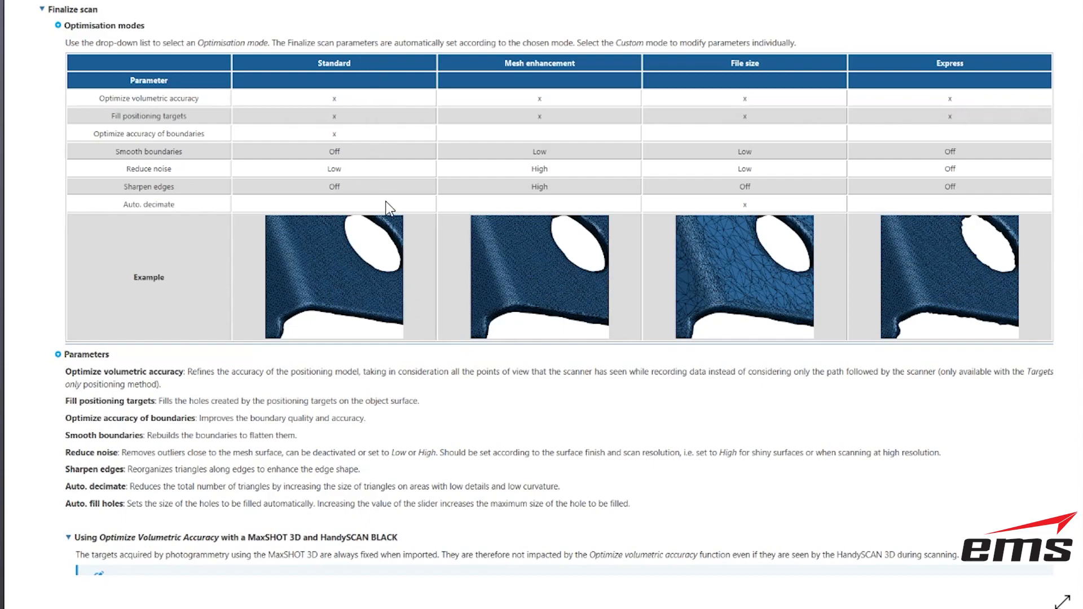
mouse_move(581, 168)
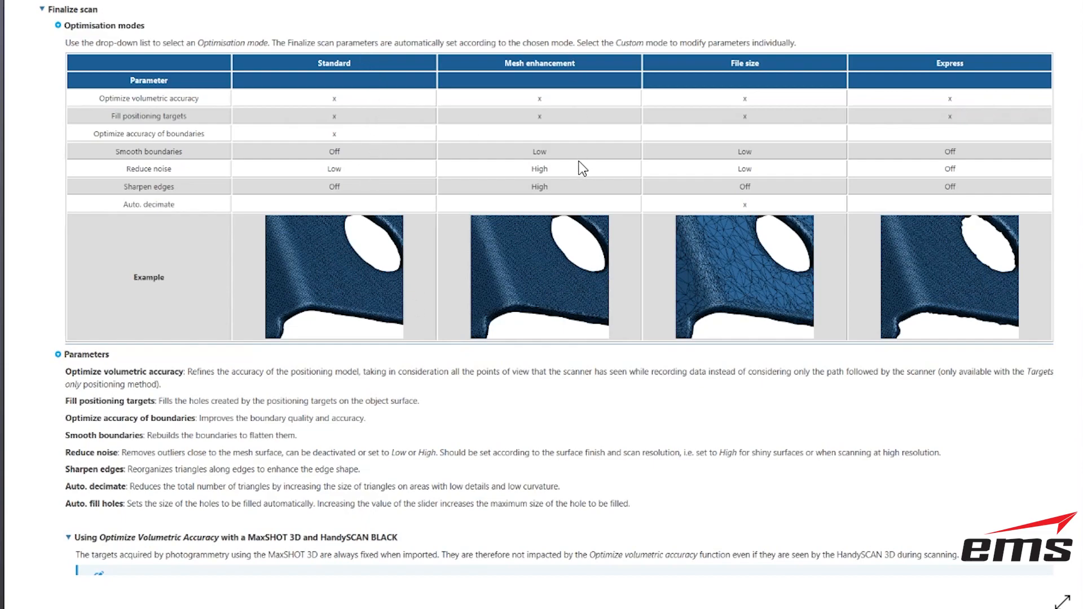
mouse_move(608, 158)
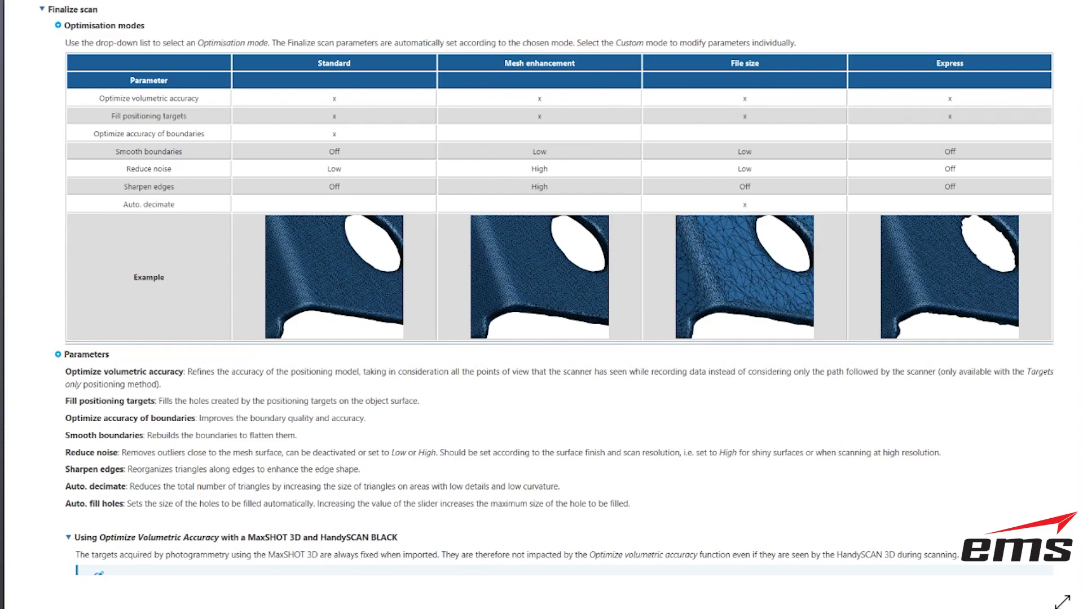
mouse_move(454, 243)
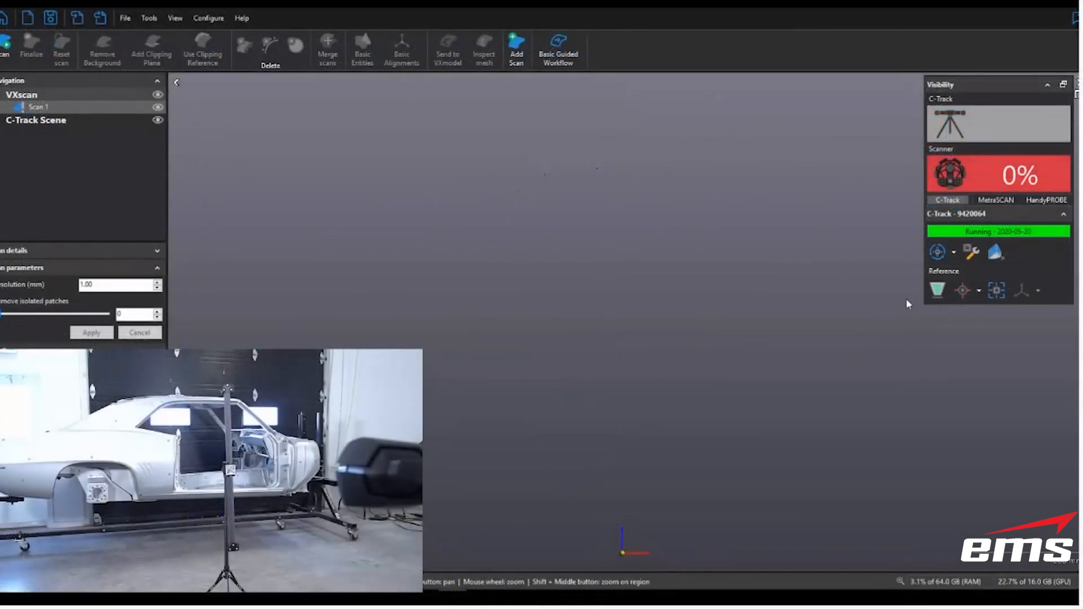
mouse_move(938, 290)
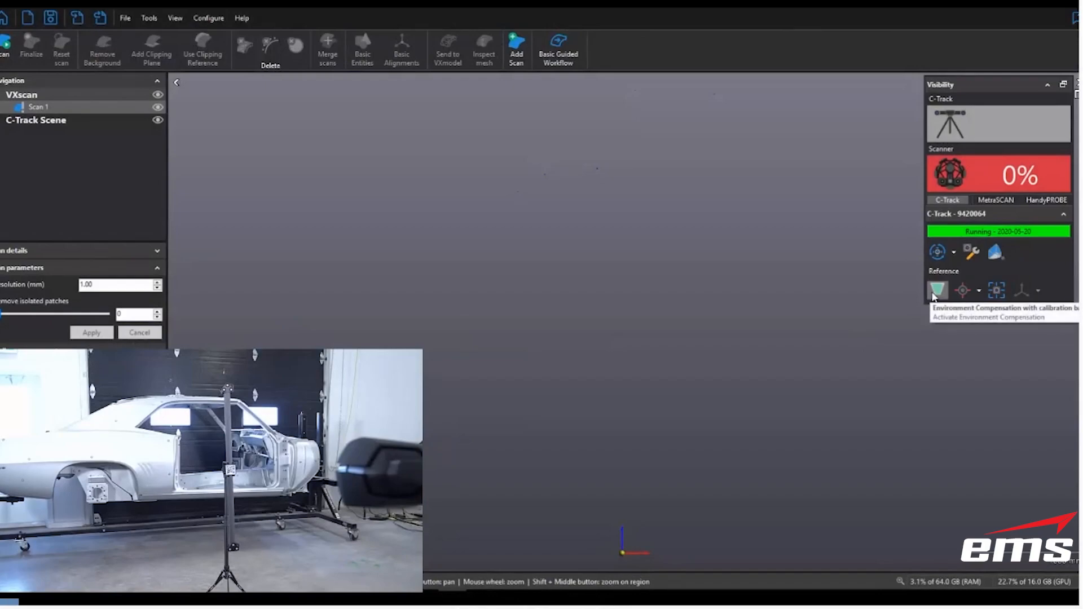
Step: Run environment compensation with the calibration bar until the C-Track is running
click(937, 290)
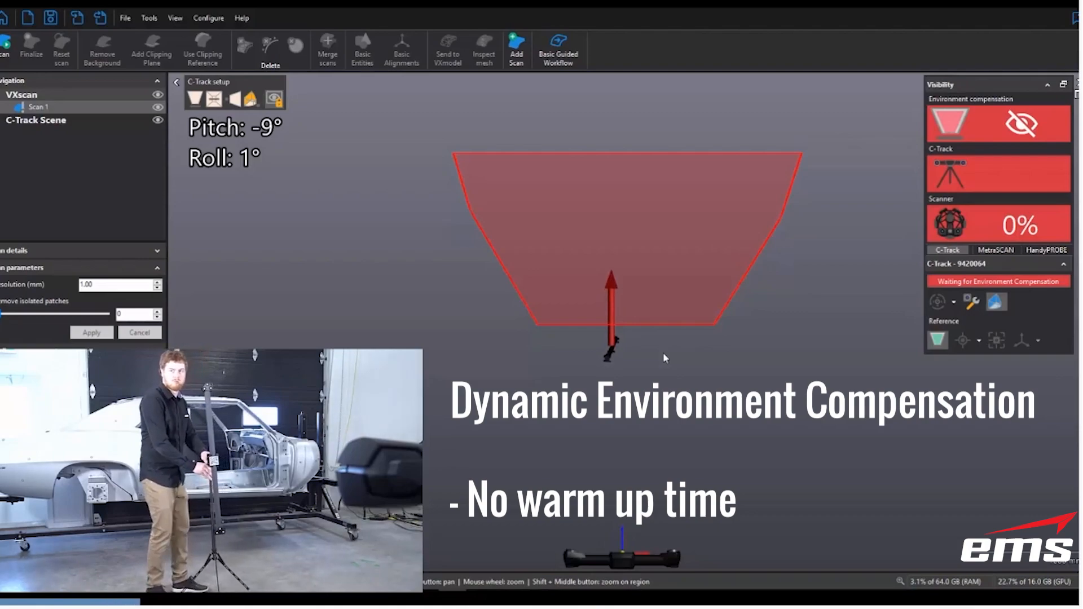
click(1022, 123)
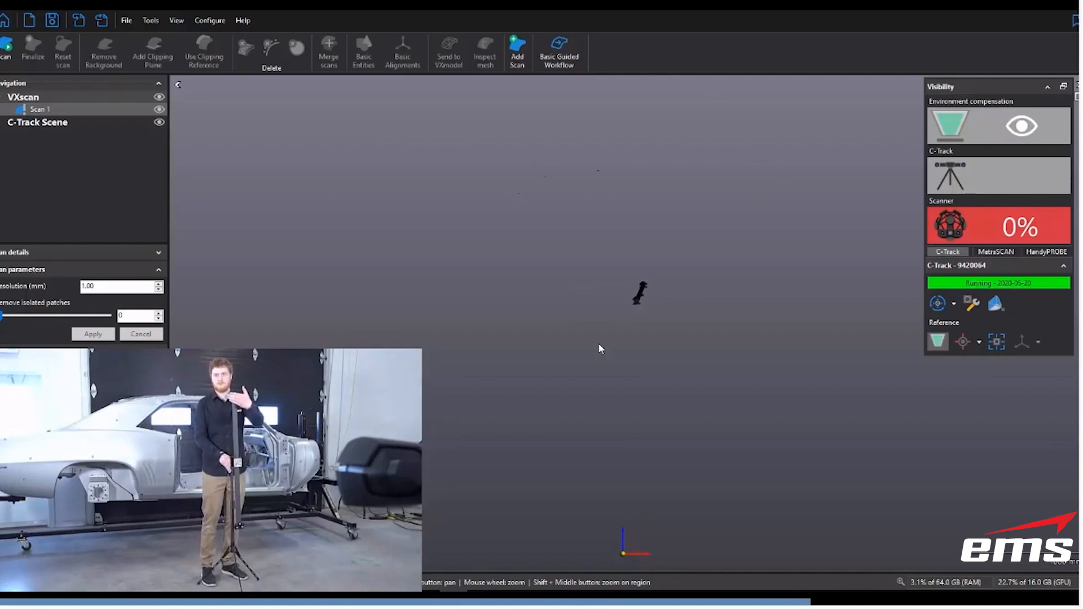
click(1020, 126)
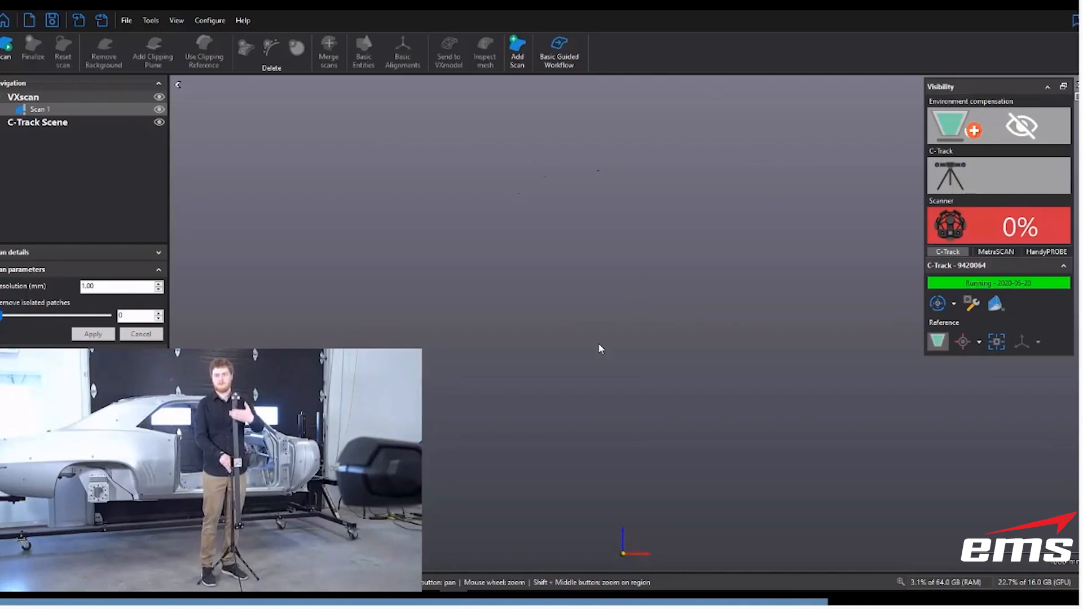
click(1021, 125)
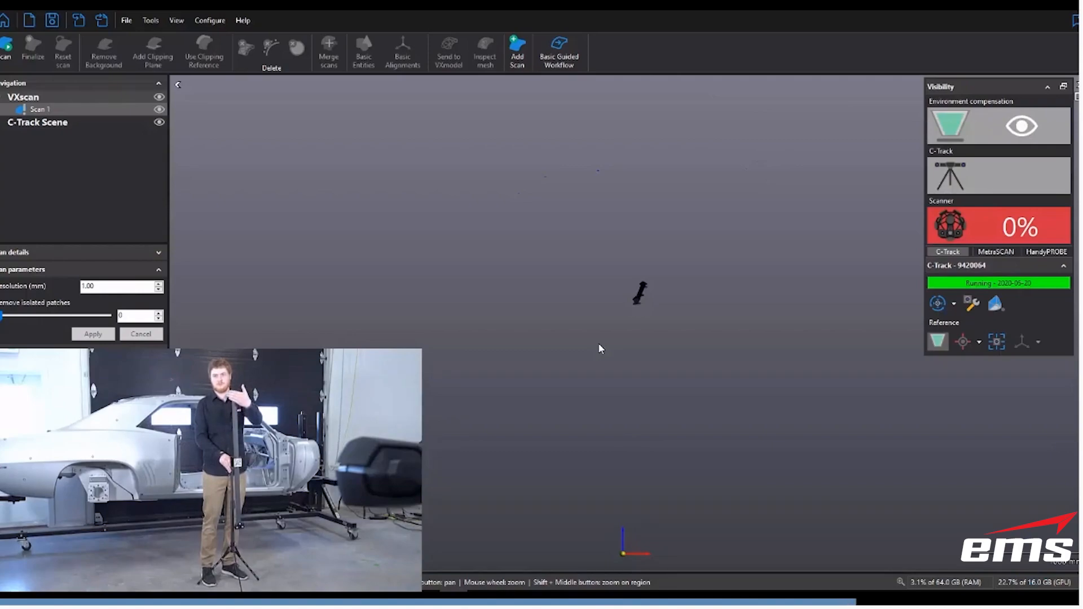
click(1023, 125)
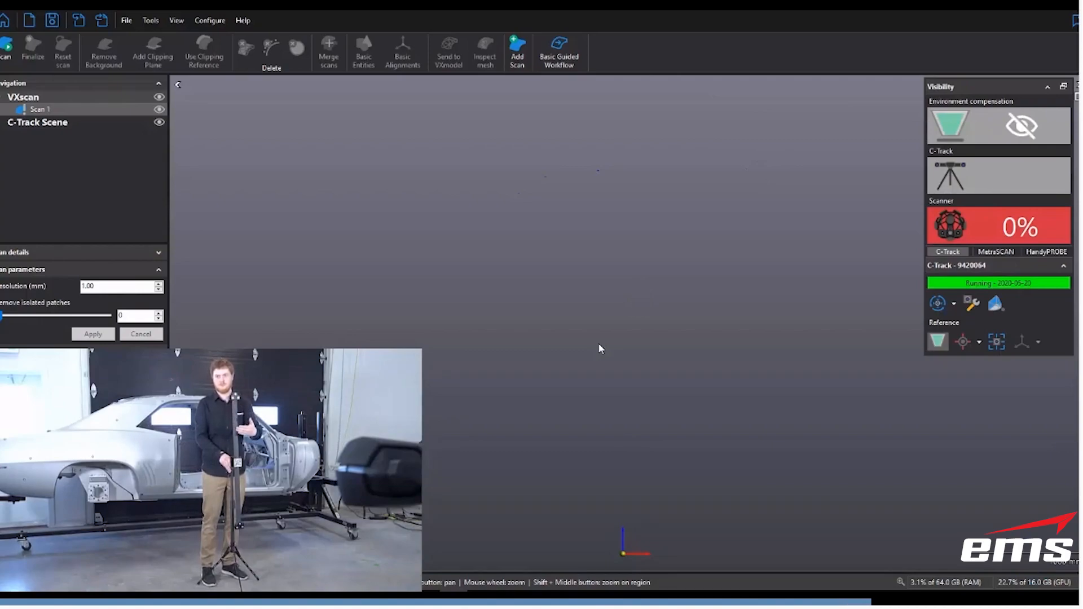
click(1020, 124)
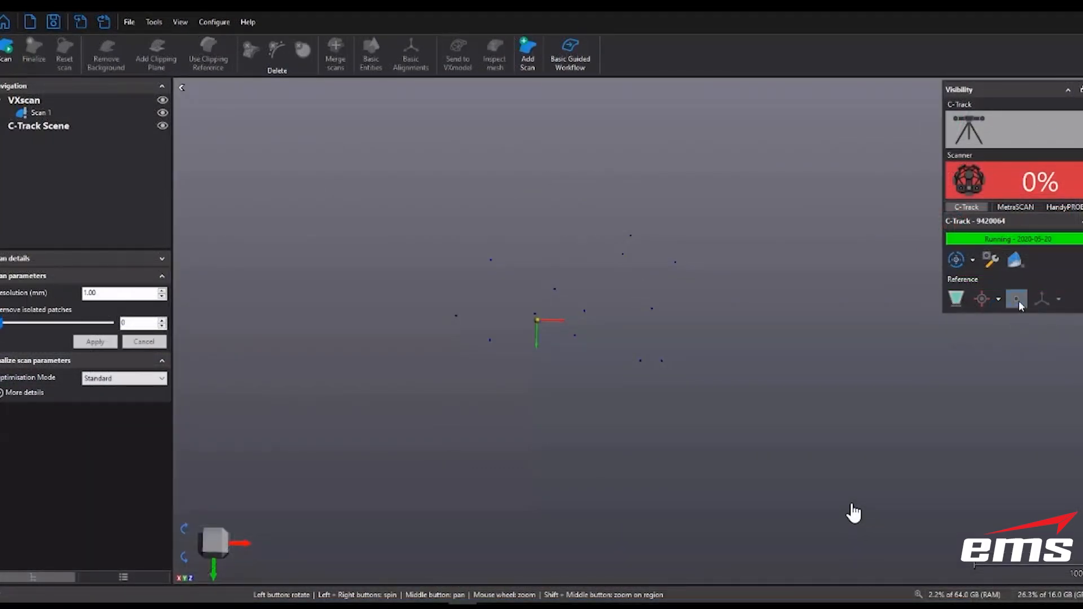
Step: Autodetect all 12 positioning targets from the C-Track Reference toolbar
click(1015, 299)
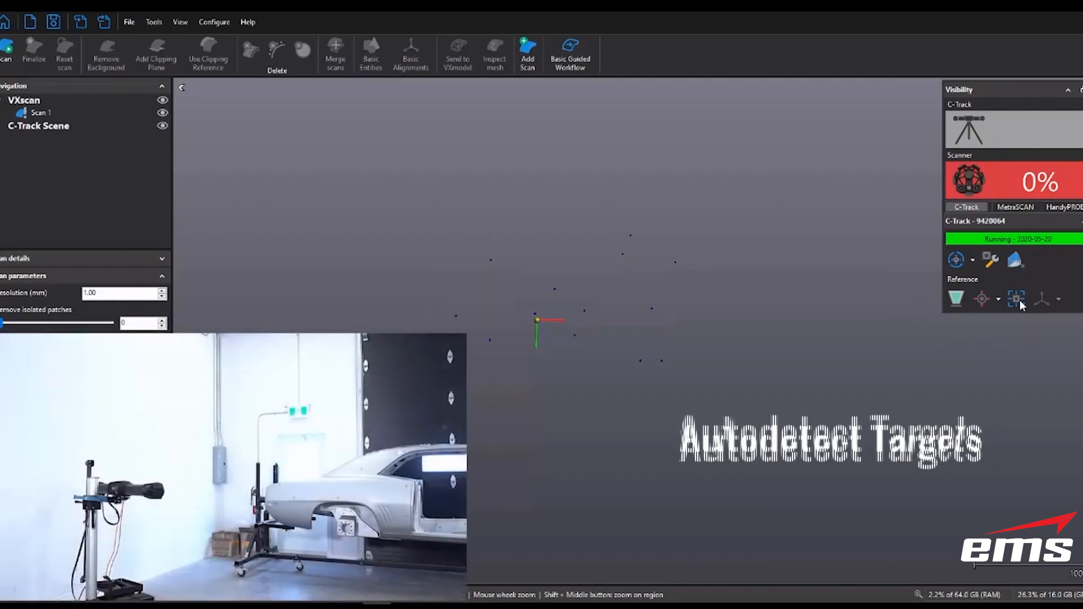
click(1016, 297)
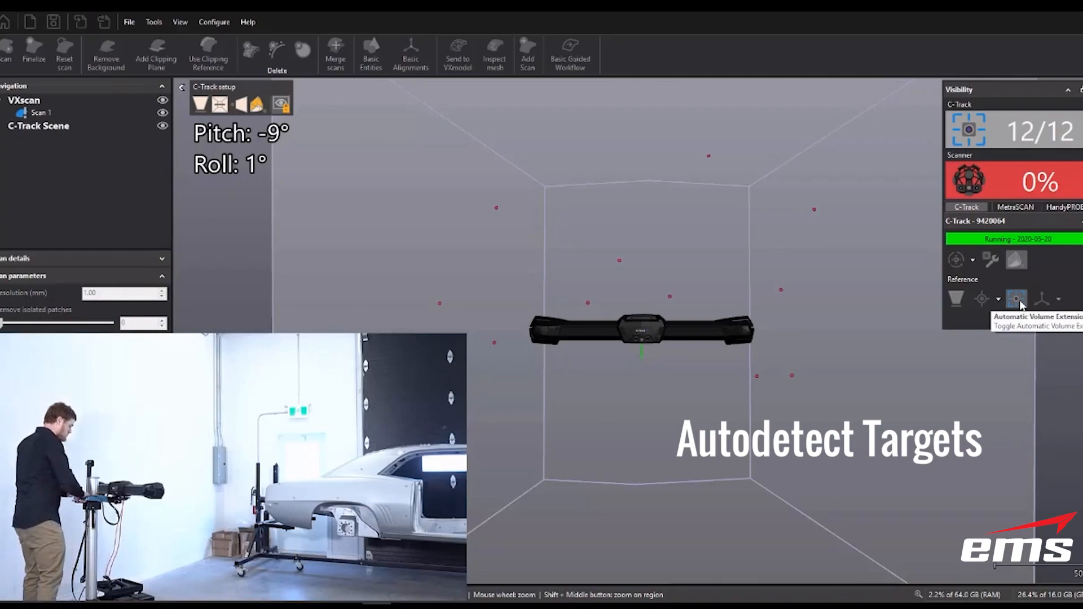
click(1016, 299)
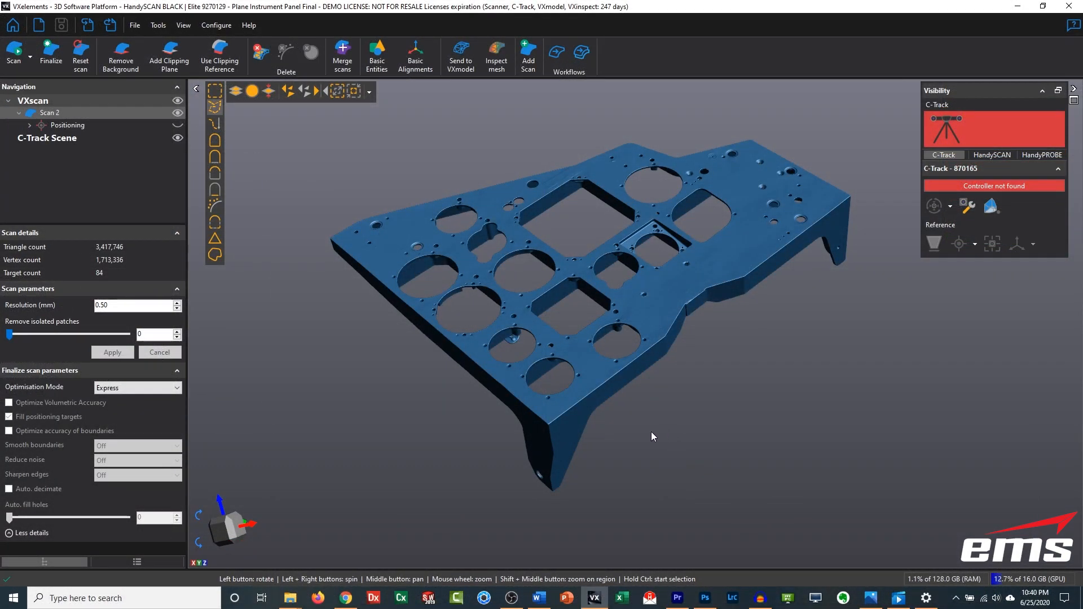
mouse_move(951, 206)
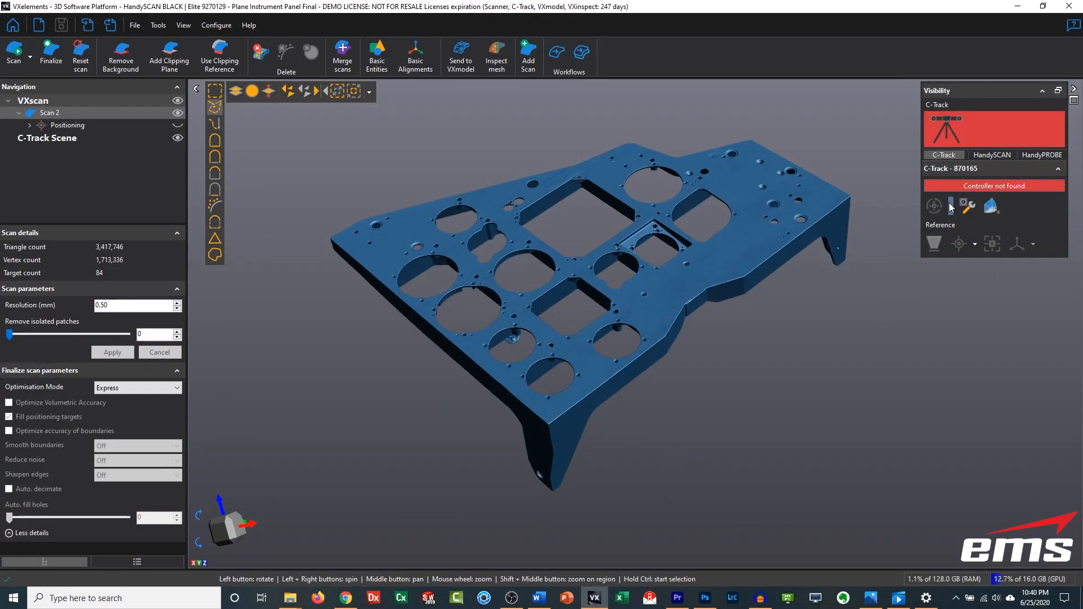
Step: Open the VXelements Options dialog from the Configure menu
click(951, 205)
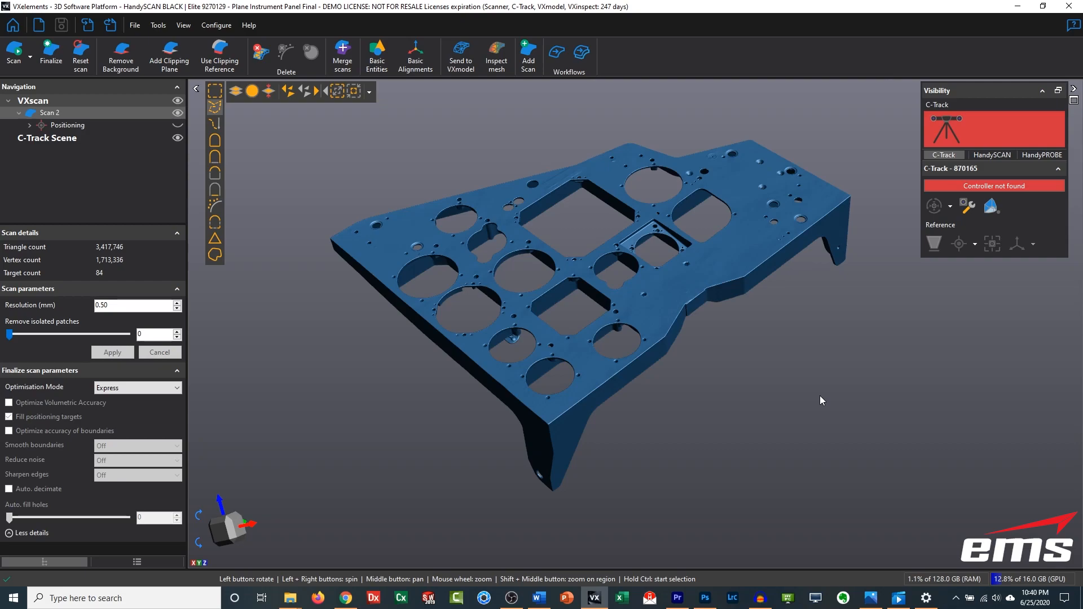
mouse_move(660, 279)
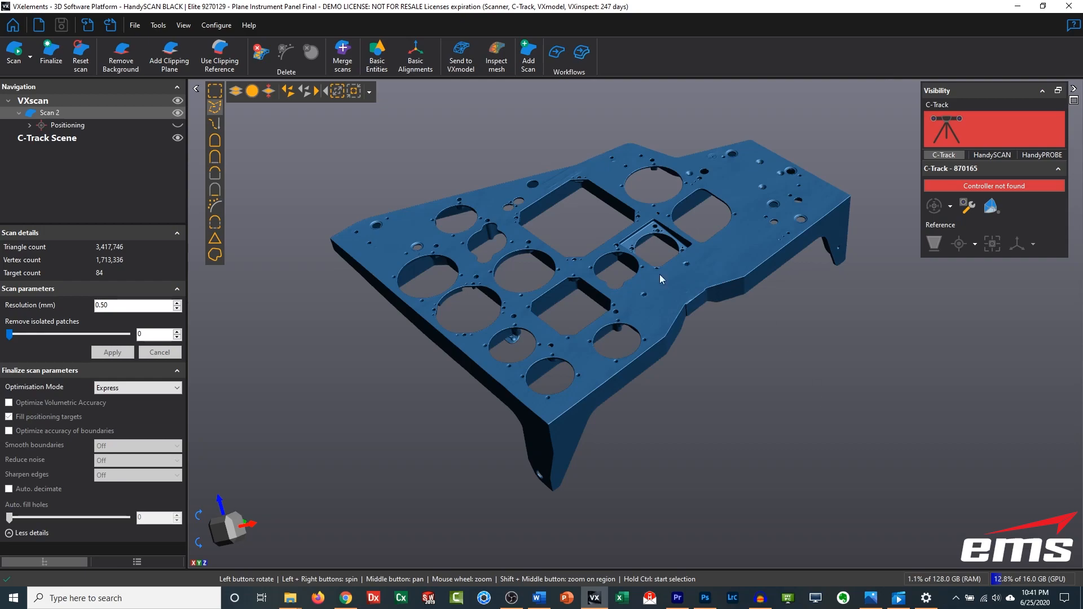
click(216, 25)
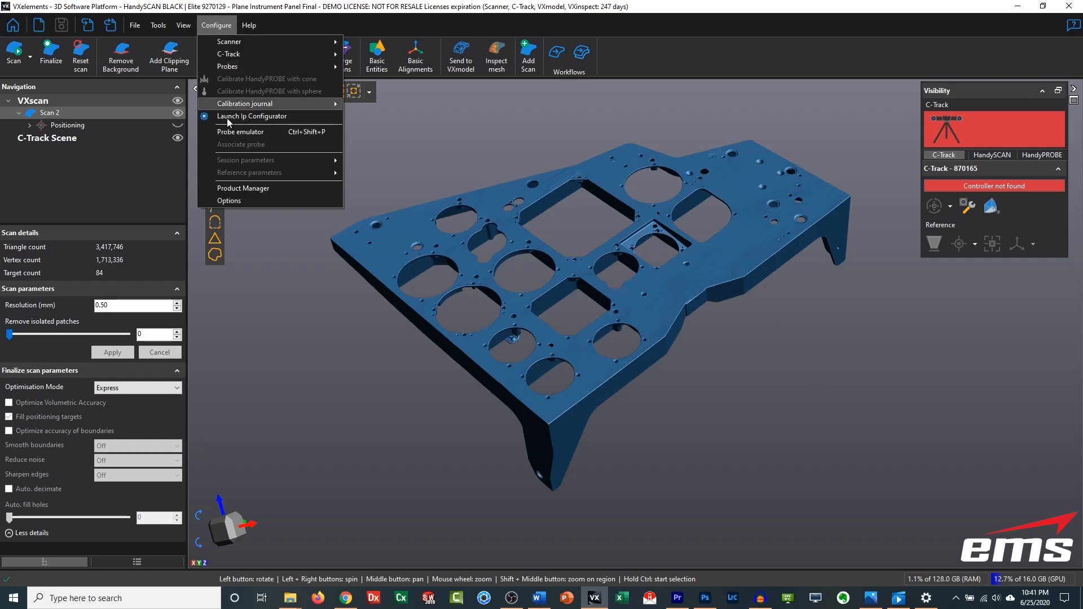
click(228, 200)
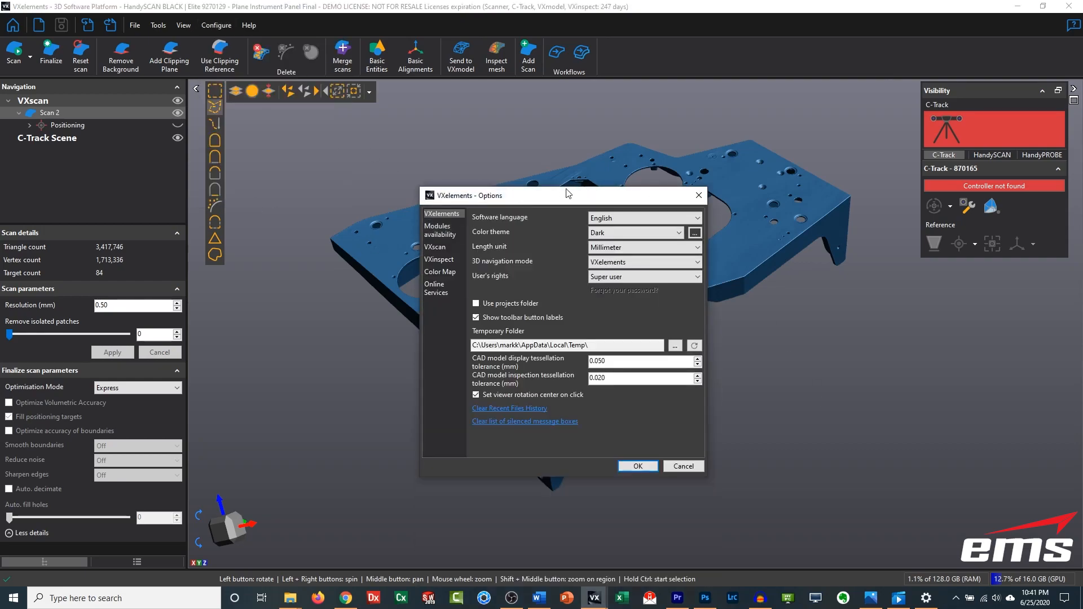